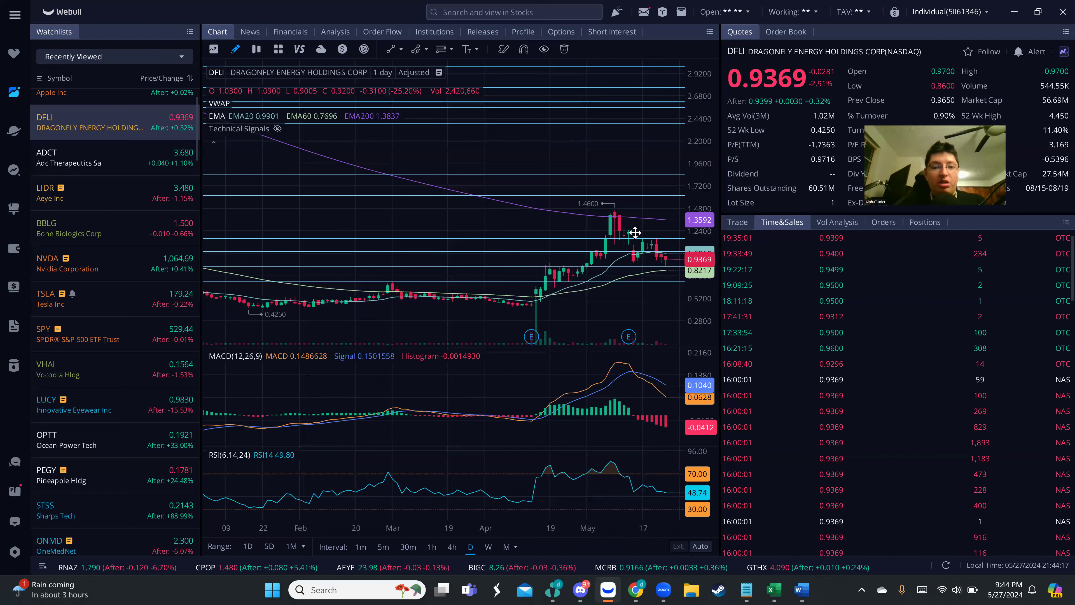
{"action": "mouse_move", "coordinate": [552, 327]}
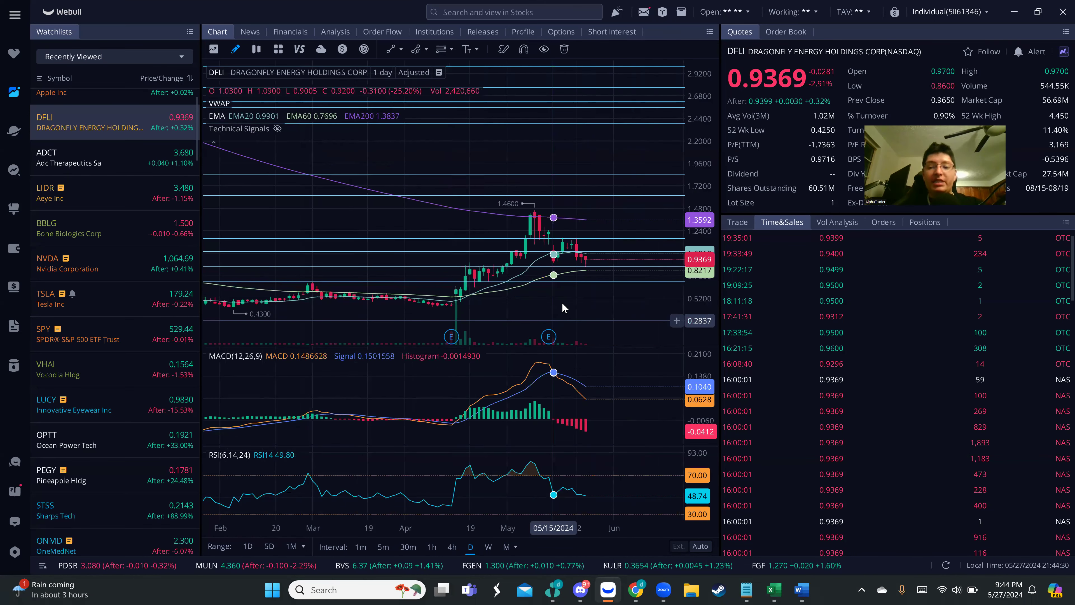
{"action": "mouse_move", "coordinate": [562, 305]}
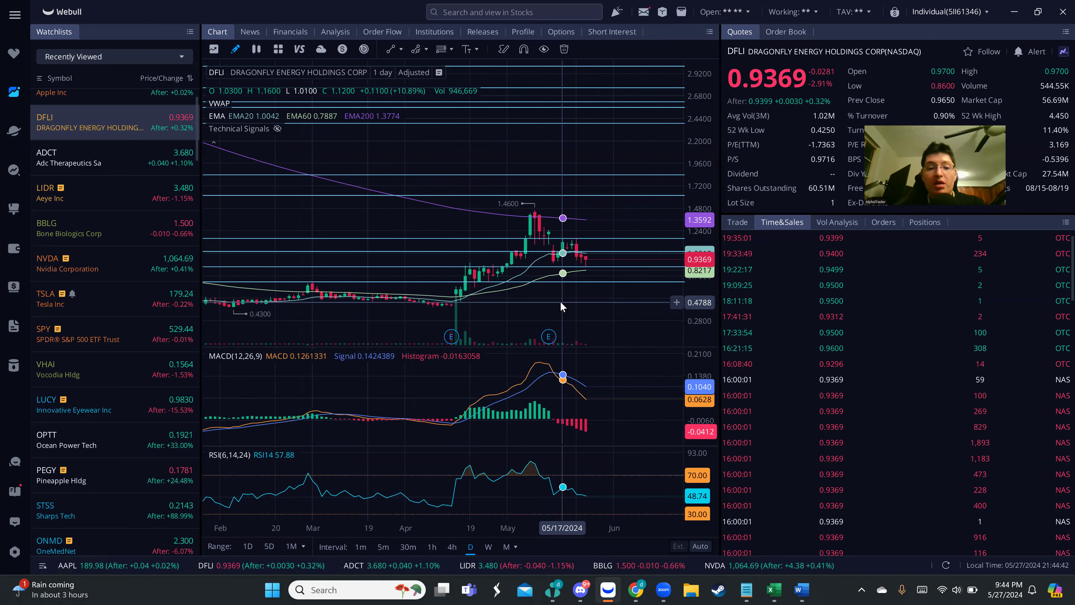
{"action": "mouse_move", "coordinate": [645, 109]}
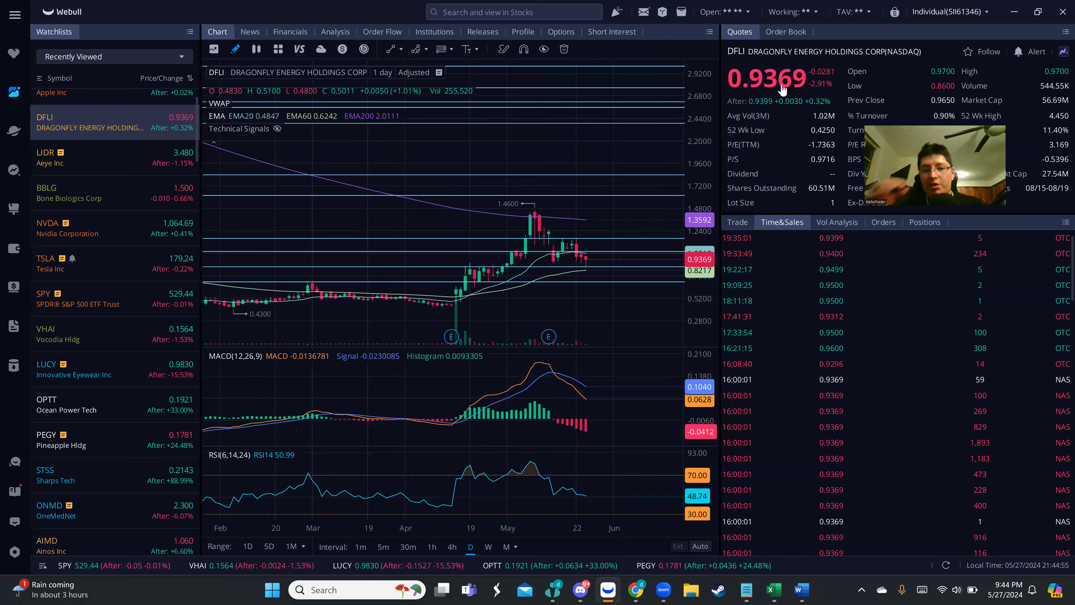
{"action": "mouse_move", "coordinate": [643, 200]}
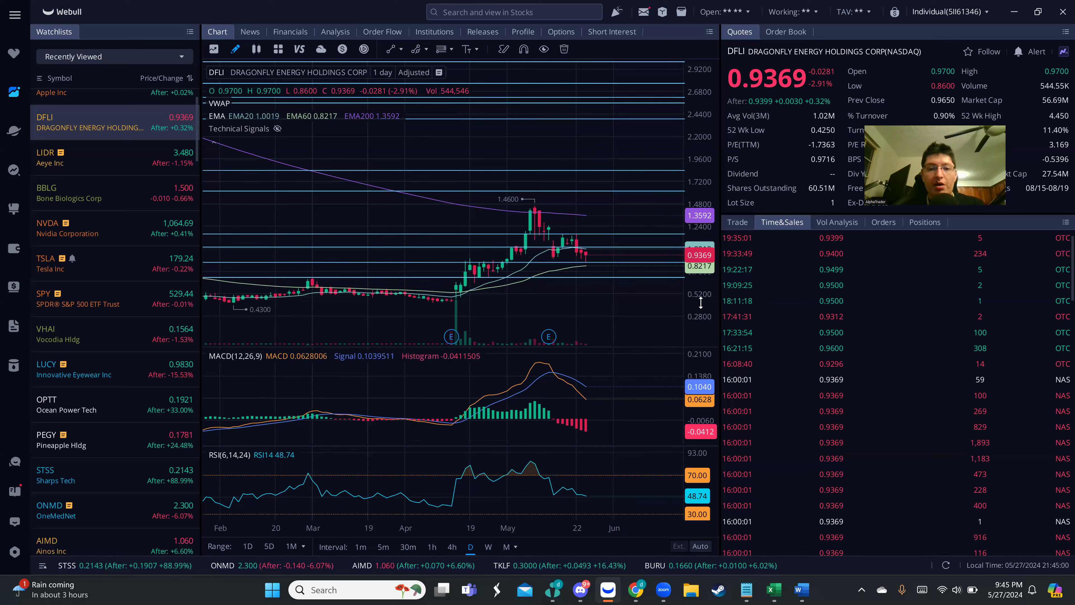
{"action": "mouse_move", "coordinate": [602, 230]}
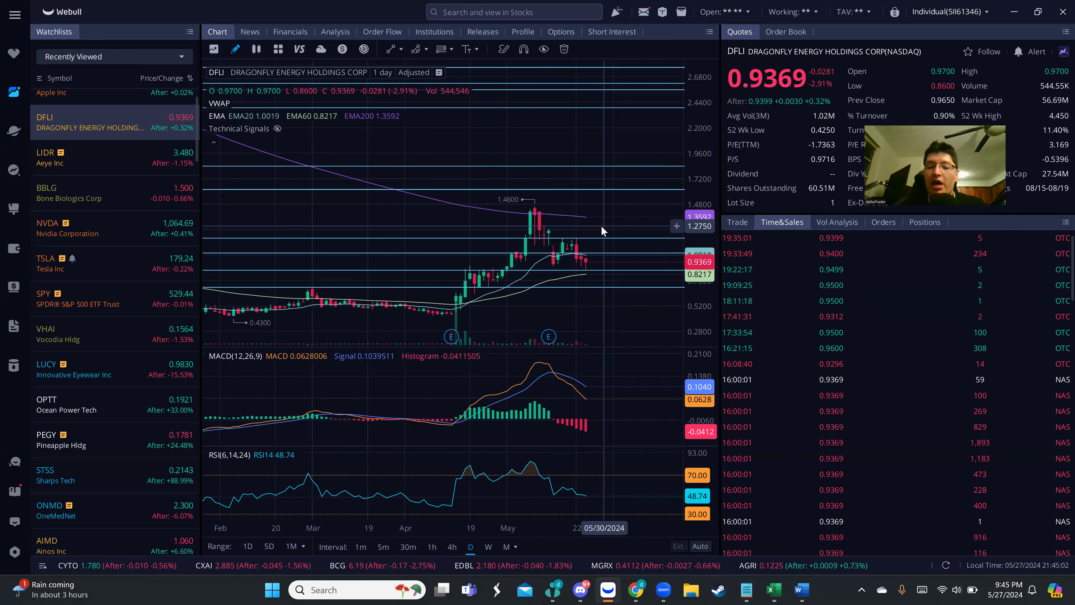
{"action": "mouse_move", "coordinate": [596, 229]}
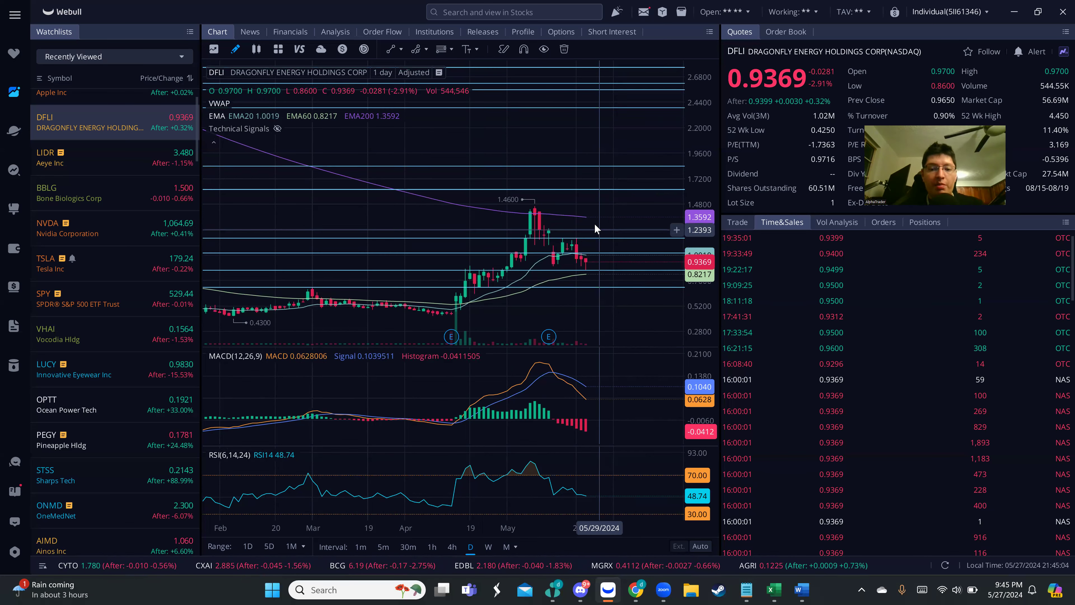
{"action": "mouse_move", "coordinate": [586, 232]}
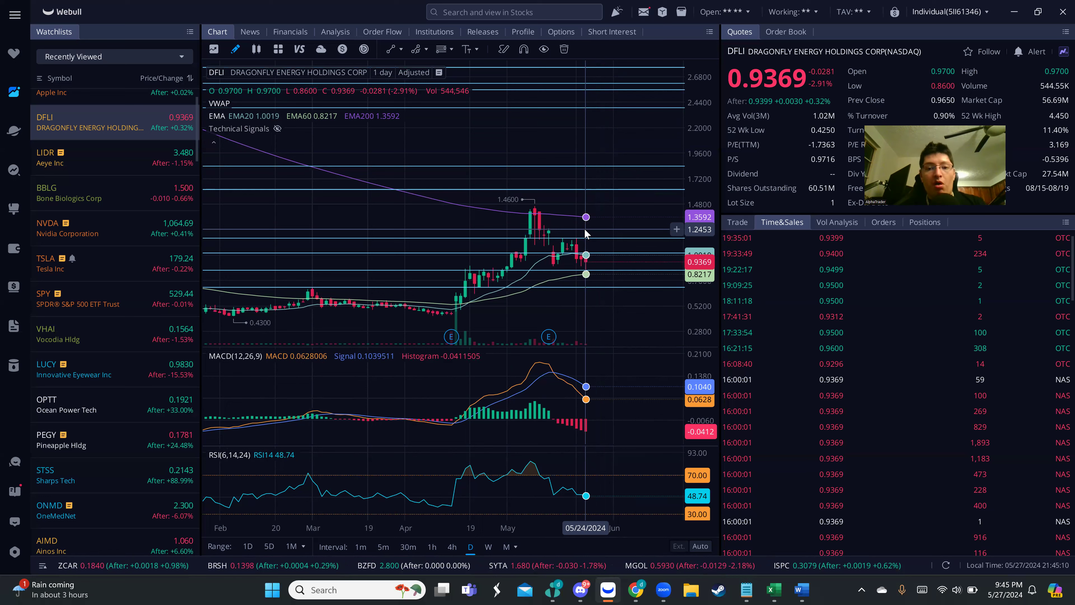
{"action": "mouse_move", "coordinate": [637, 140]}
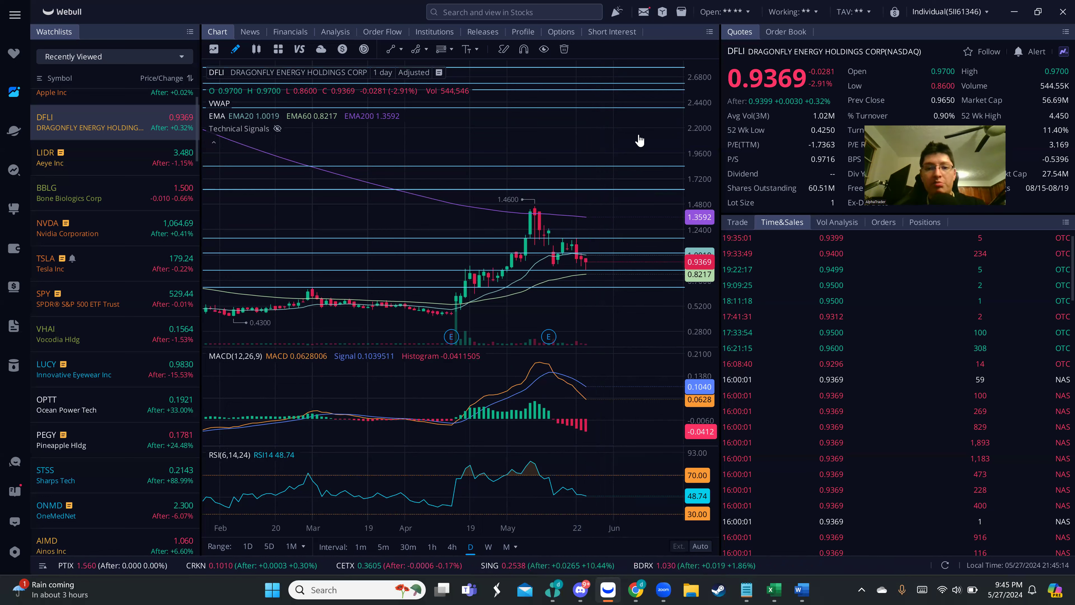
{"action": "mouse_move", "coordinate": [615, 211]}
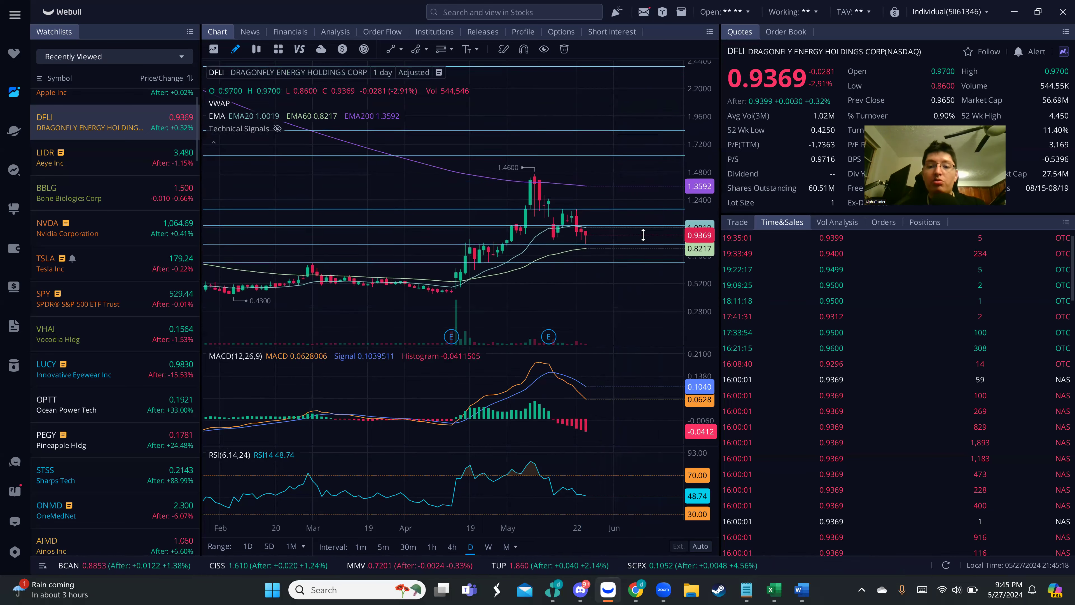
{"action": "mouse_move", "coordinate": [665, 149]}
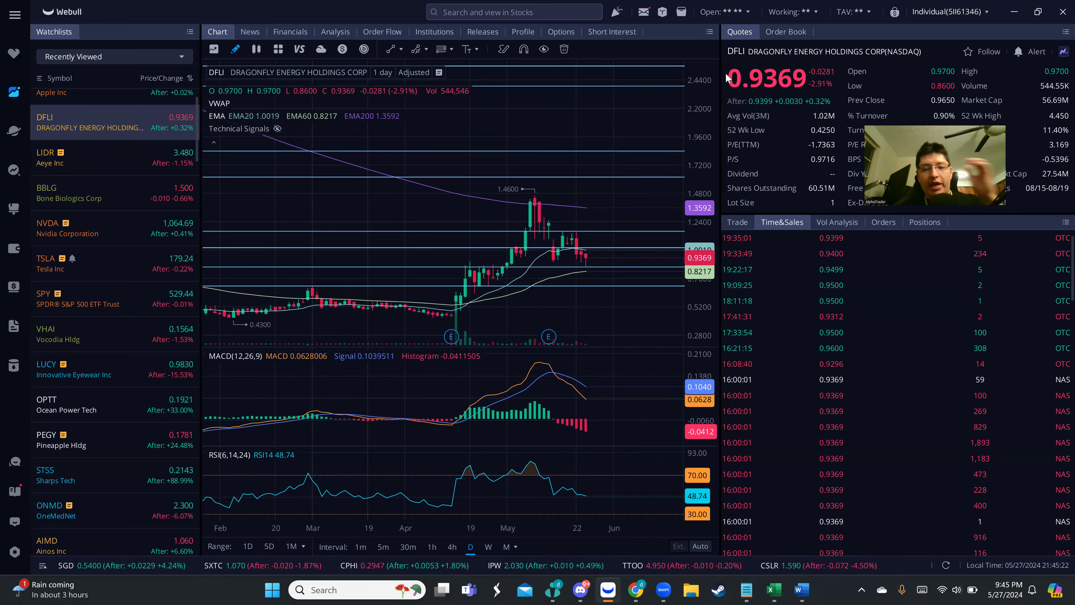
{"action": "mouse_move", "coordinate": [235, 48]}
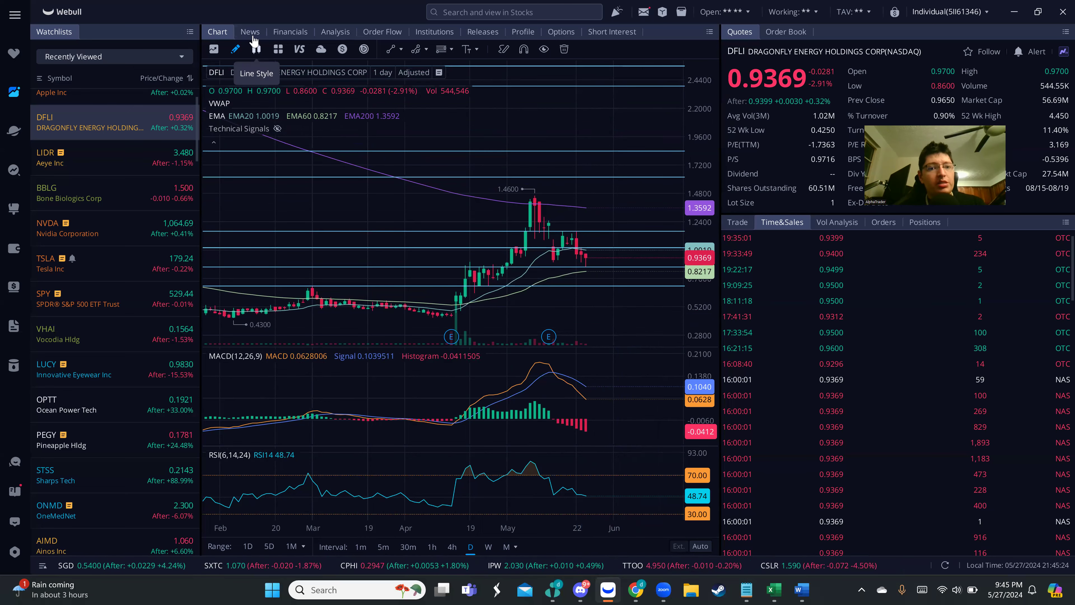
Step: Show DFLI's news headlines listing the Alliance Global, Stifel, Roth MKM and Canaccord price-target stories
{"action": "left_click", "coordinate": [250, 31]}
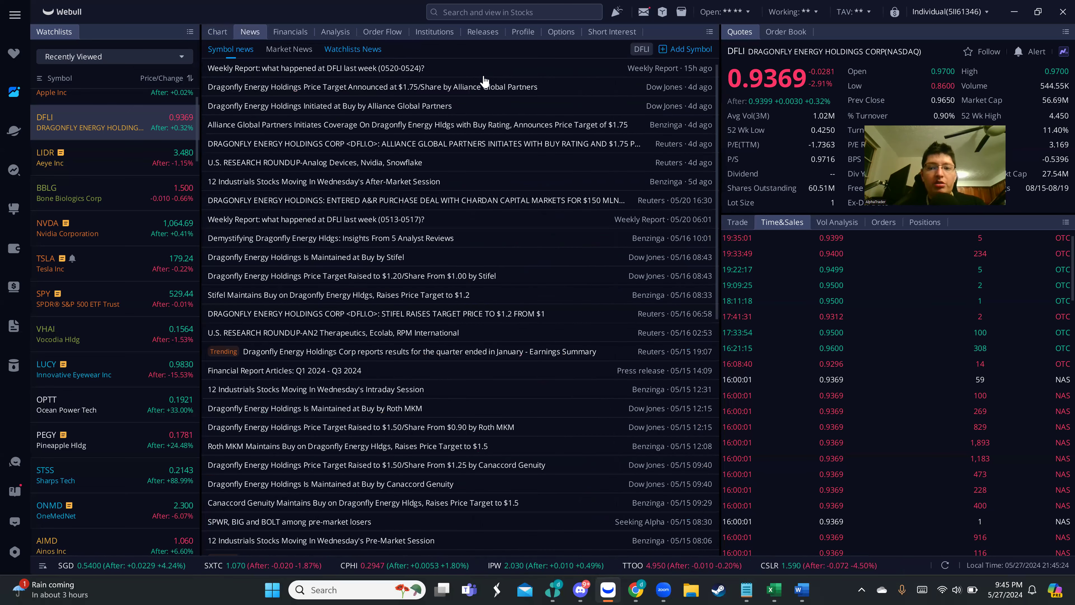
{"action": "mouse_move", "coordinate": [216, 33]}
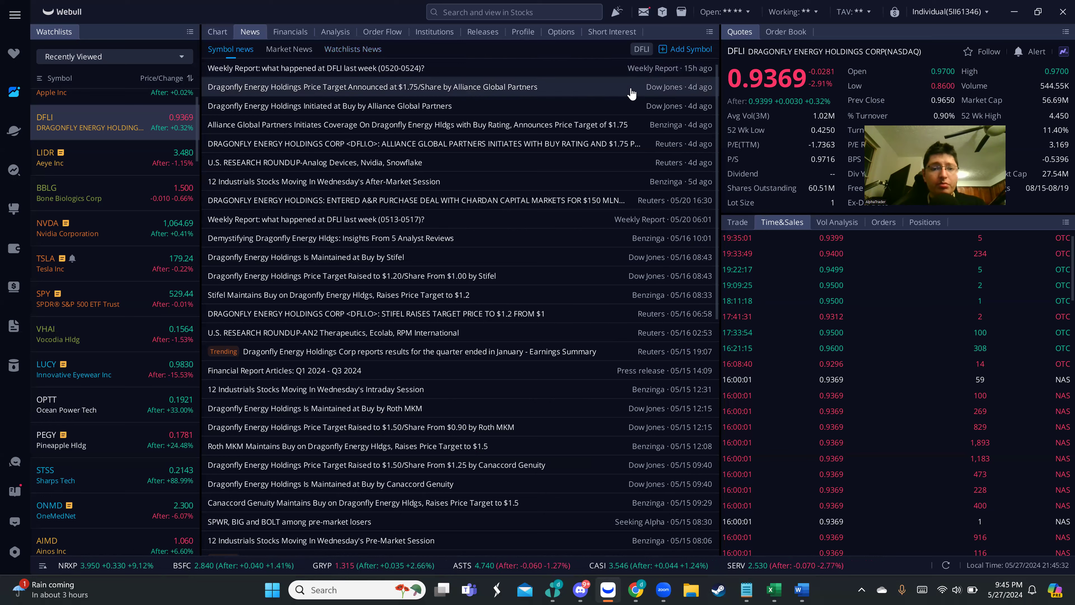
{"action": "mouse_move", "coordinate": [403, 102]}
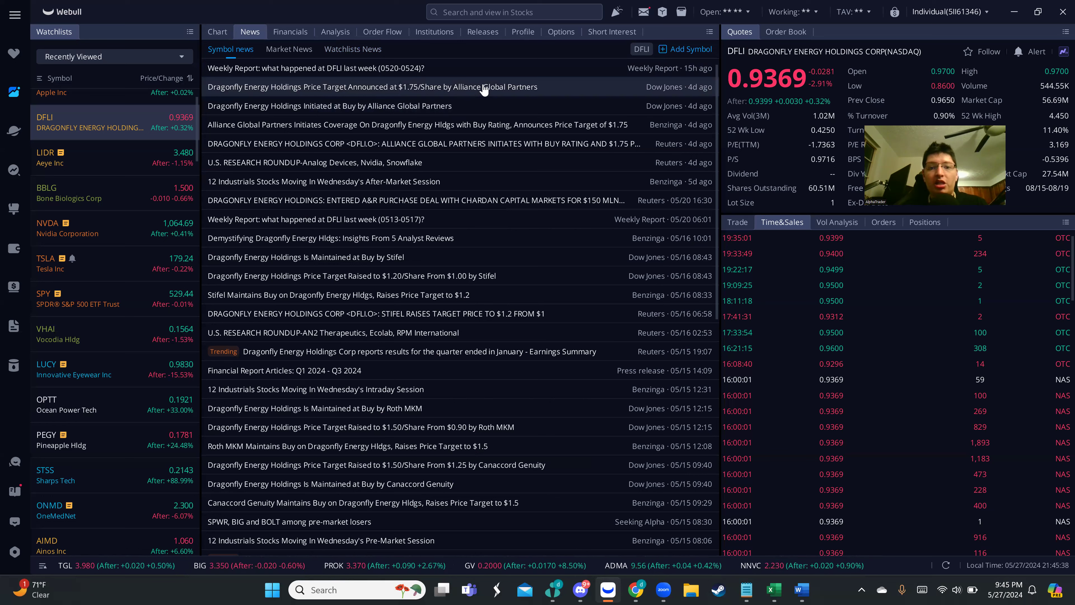
{"action": "mouse_move", "coordinate": [455, 110]}
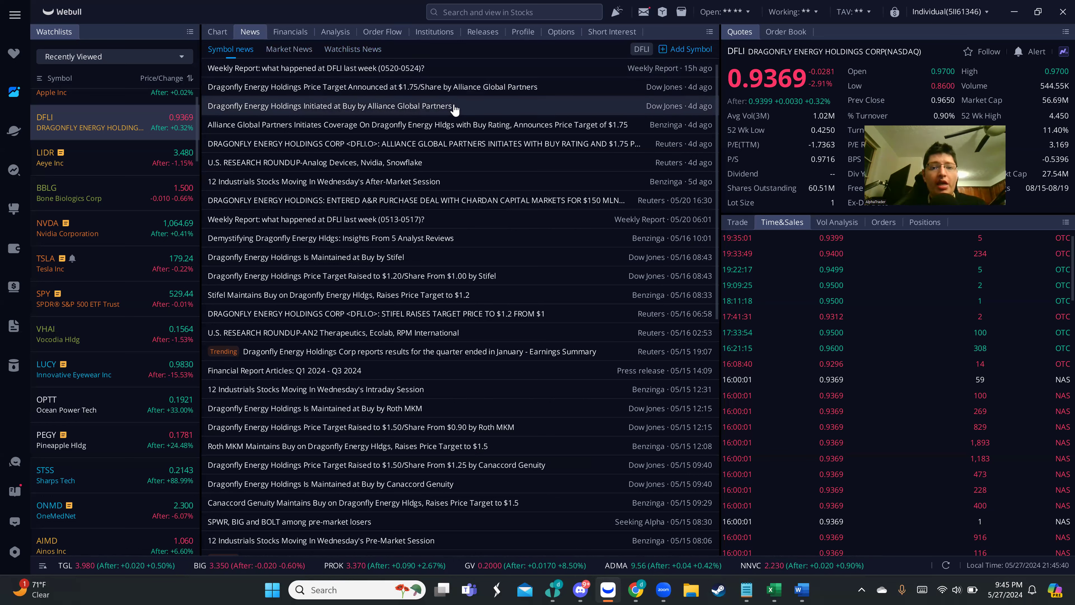
{"action": "mouse_move", "coordinate": [532, 149]}
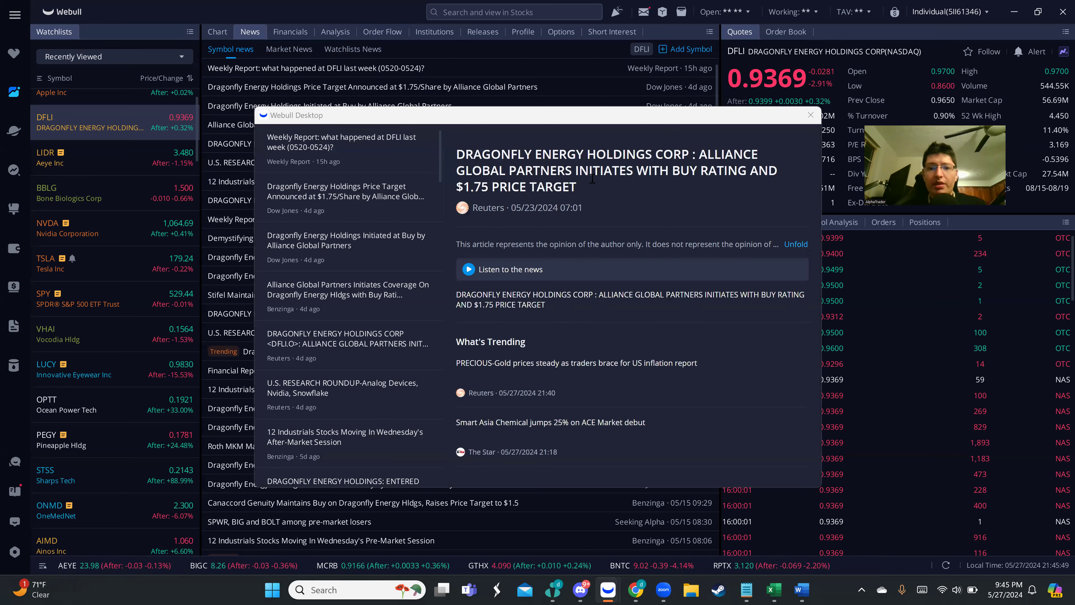
Step: Read the Chardan $150 million equity facility story, then close the reader back to the headlines
{"action": "left_click", "coordinate": [812, 115]}
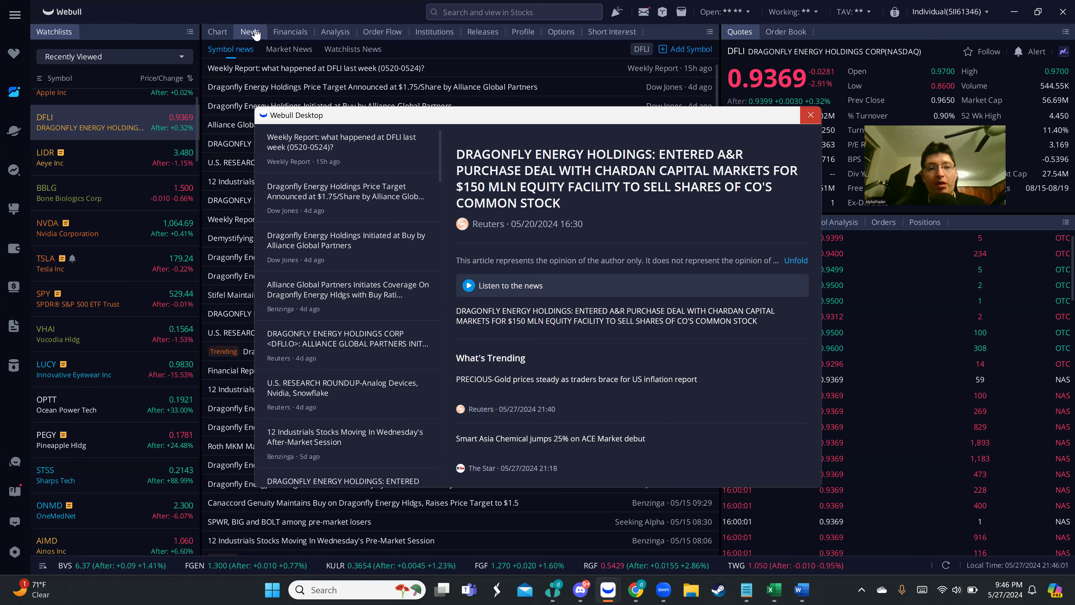
{"action": "left_click", "coordinate": [810, 114]}
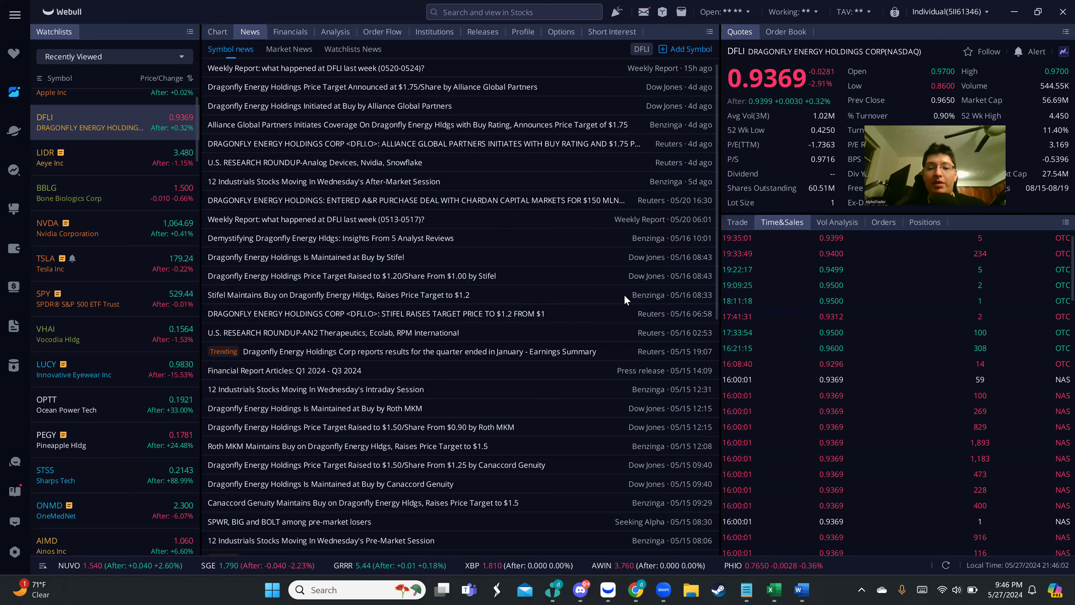
Step: Confirm the parallel channel points near 0.70–0.86 and show DFLI on 4-hour candles
{"action": "left_click", "coordinate": [217, 31]}
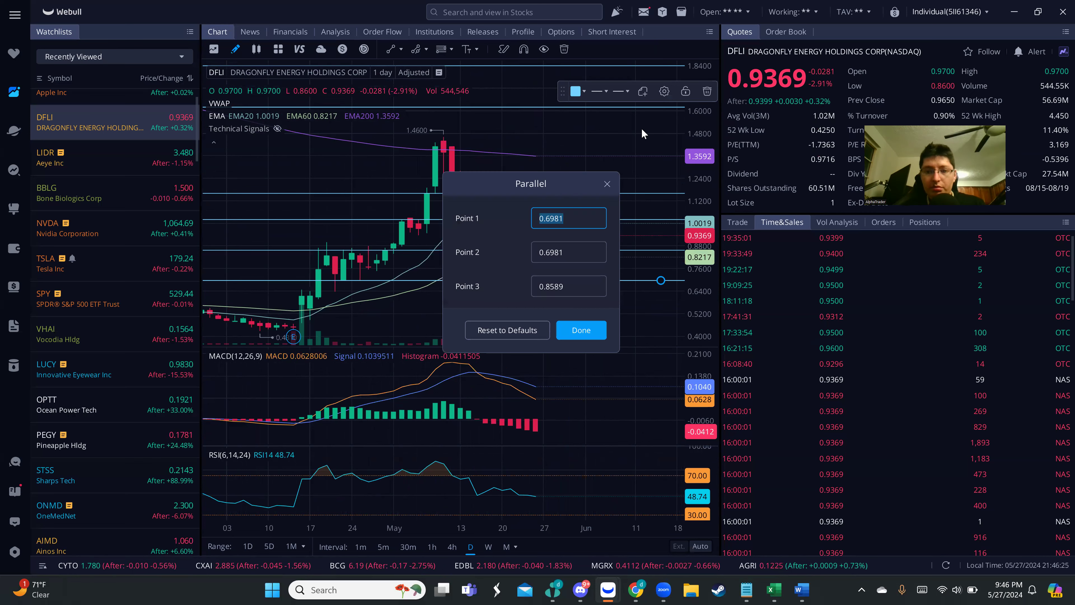
{"action": "mouse_move", "coordinate": [560, 309]}
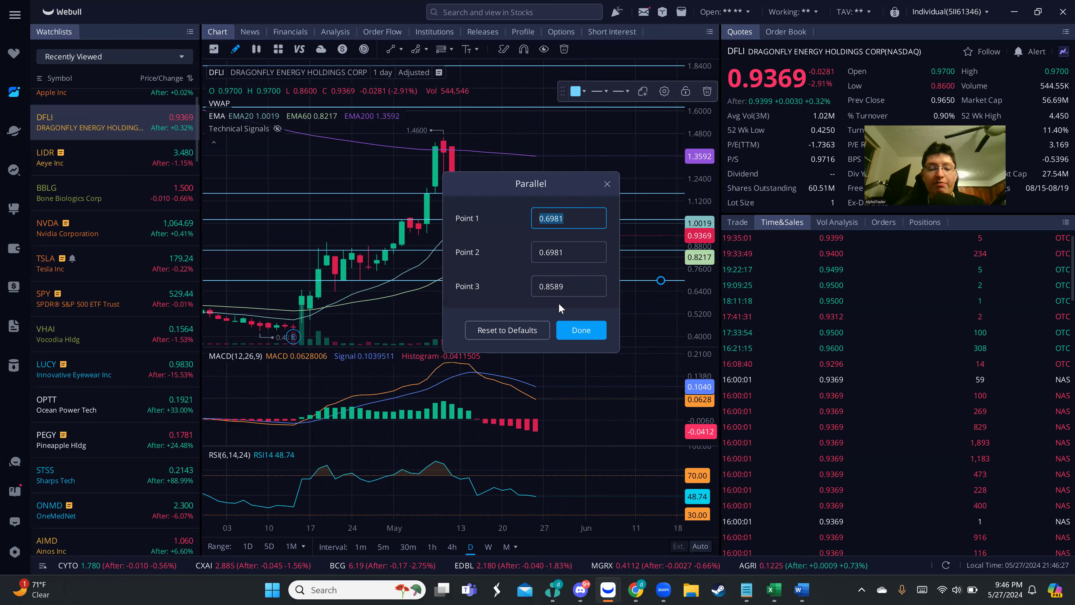
{"action": "left_click", "coordinate": [580, 329]}
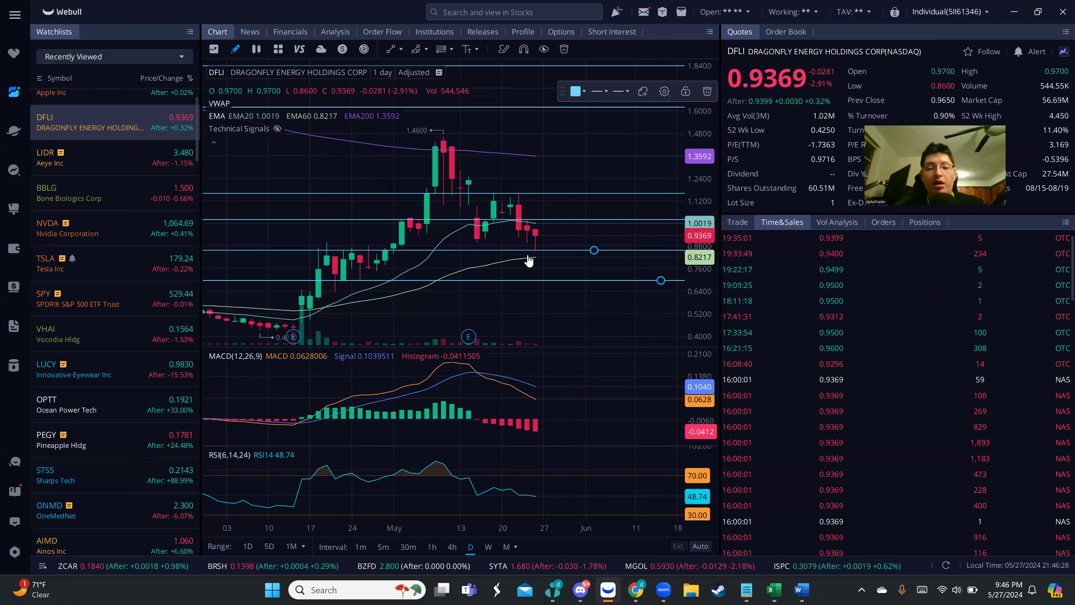
{"action": "mouse_move", "coordinate": [553, 272]}
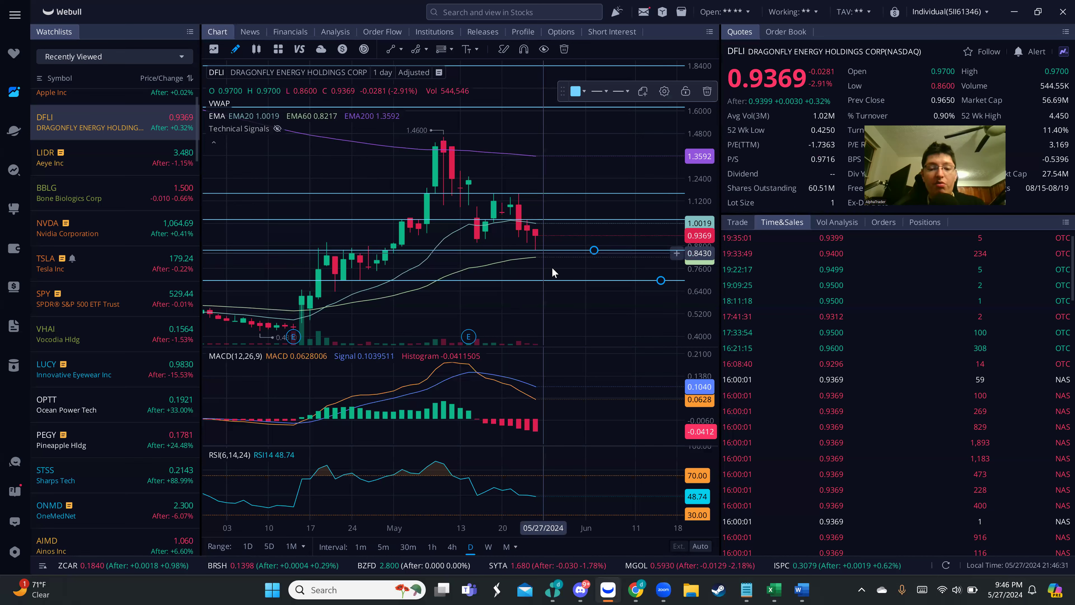
{"action": "mouse_move", "coordinate": [553, 273]}
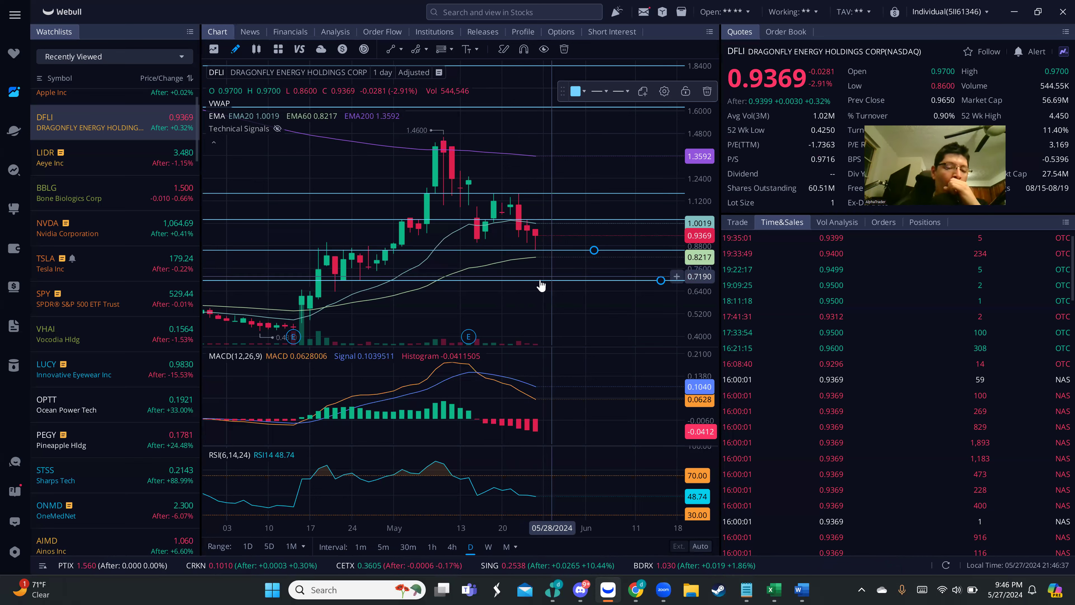
{"action": "left_click", "coordinate": [451, 546]}
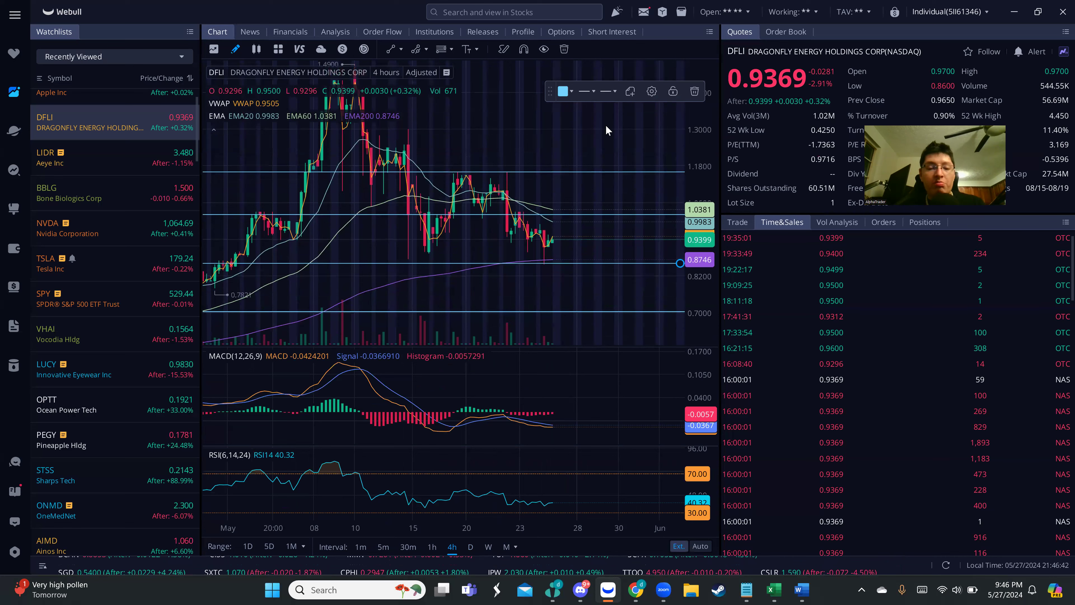
{"action": "mouse_move", "coordinate": [486, 261]}
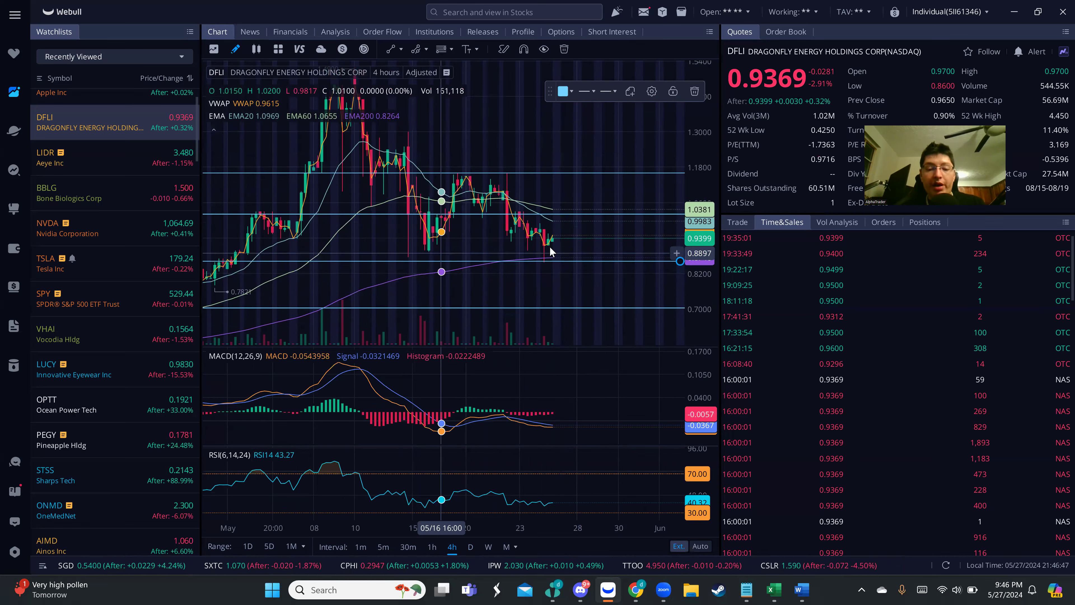
{"action": "mouse_move", "coordinate": [543, 257]}
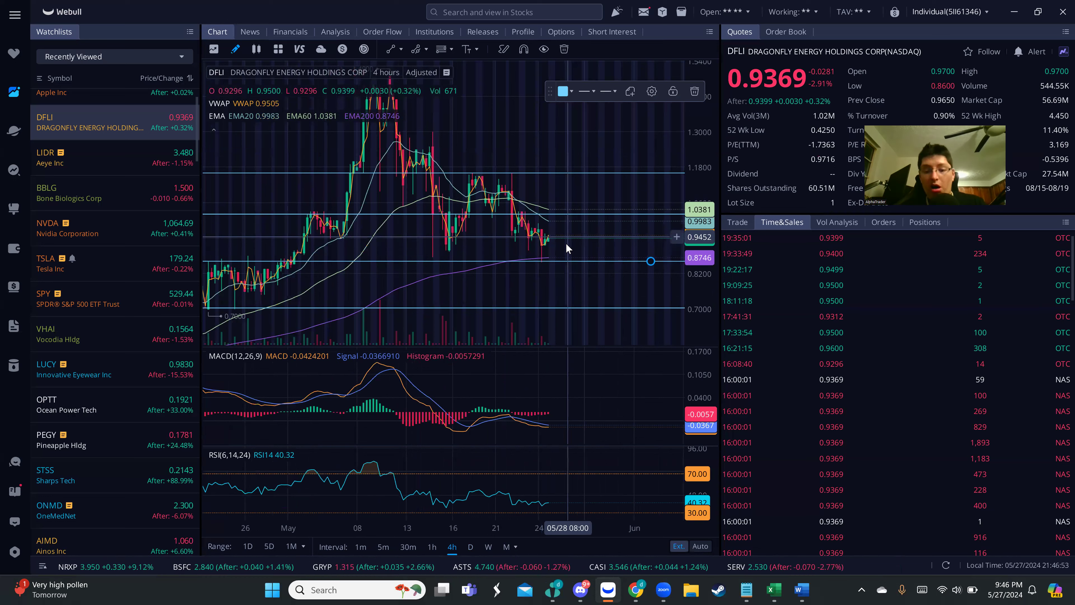
{"action": "mouse_move", "coordinate": [568, 248]}
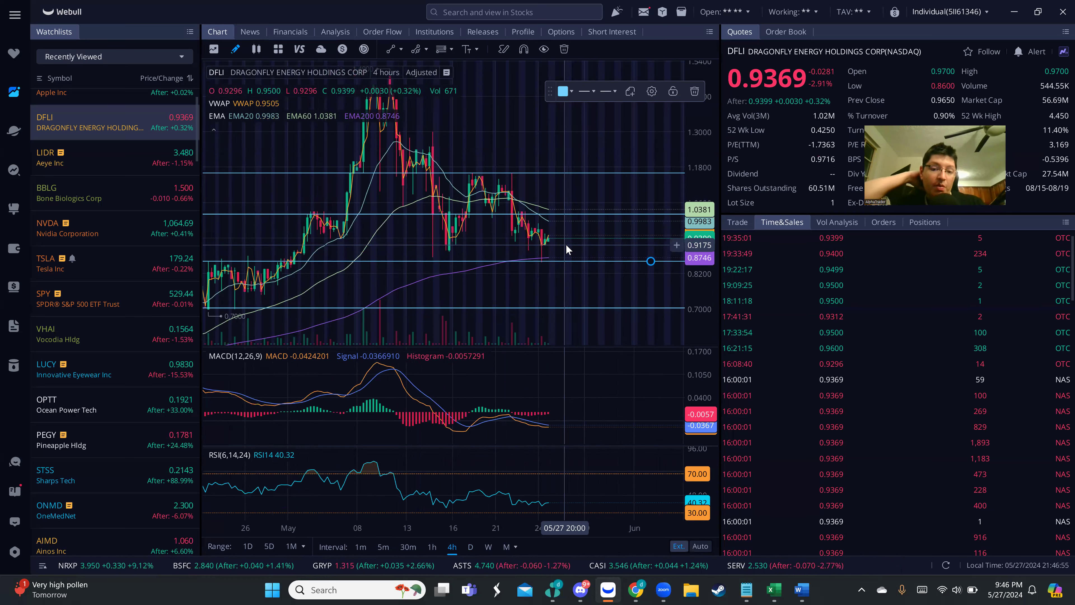
{"action": "mouse_move", "coordinate": [578, 242]}
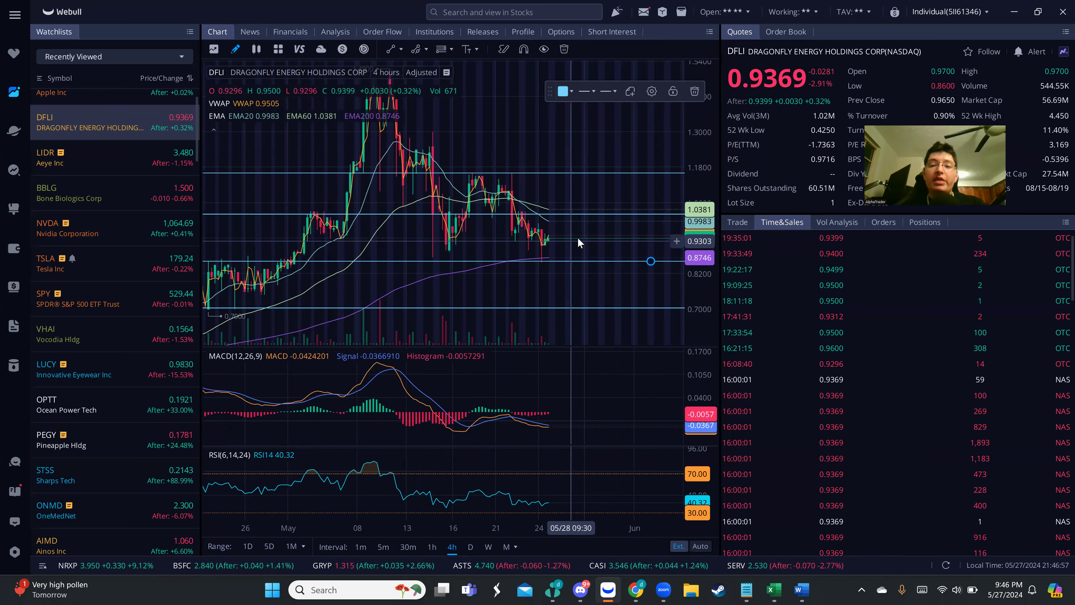
{"action": "mouse_move", "coordinate": [554, 256]}
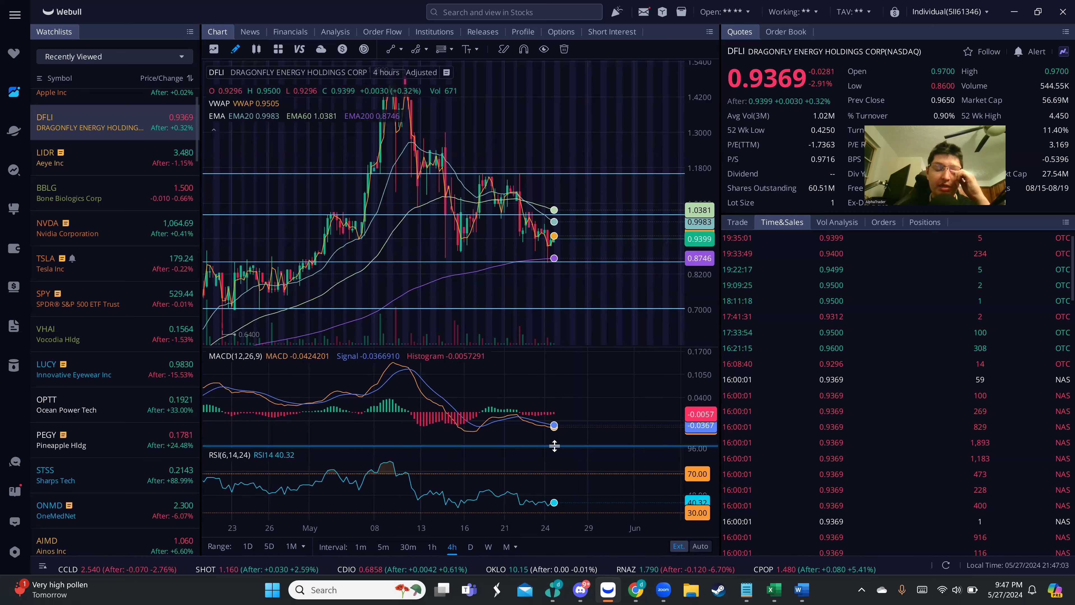
{"action": "mouse_move", "coordinate": [553, 435]}
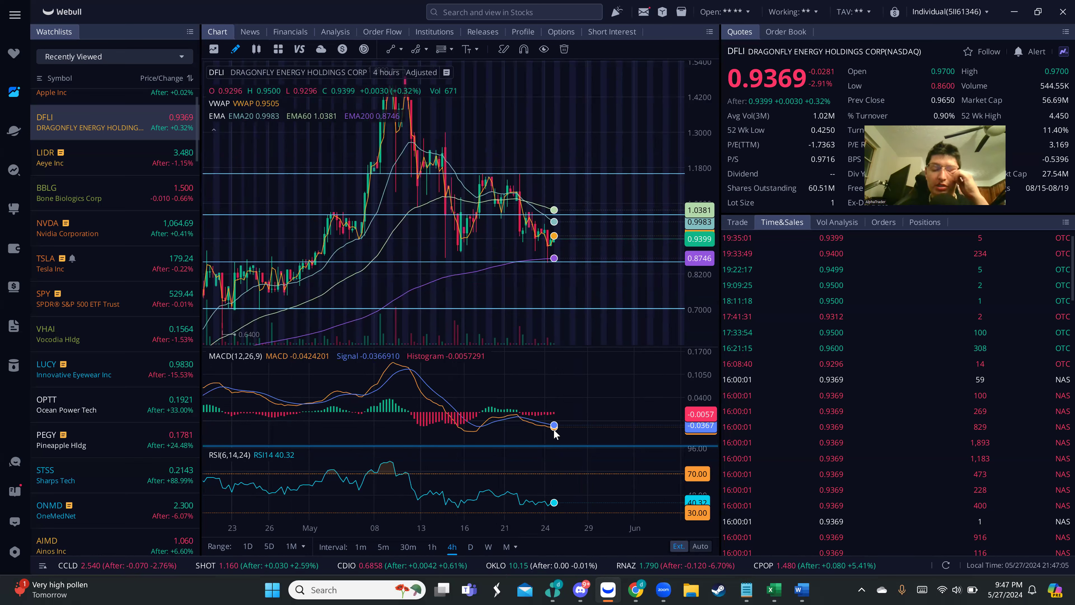
{"action": "mouse_move", "coordinate": [578, 233]}
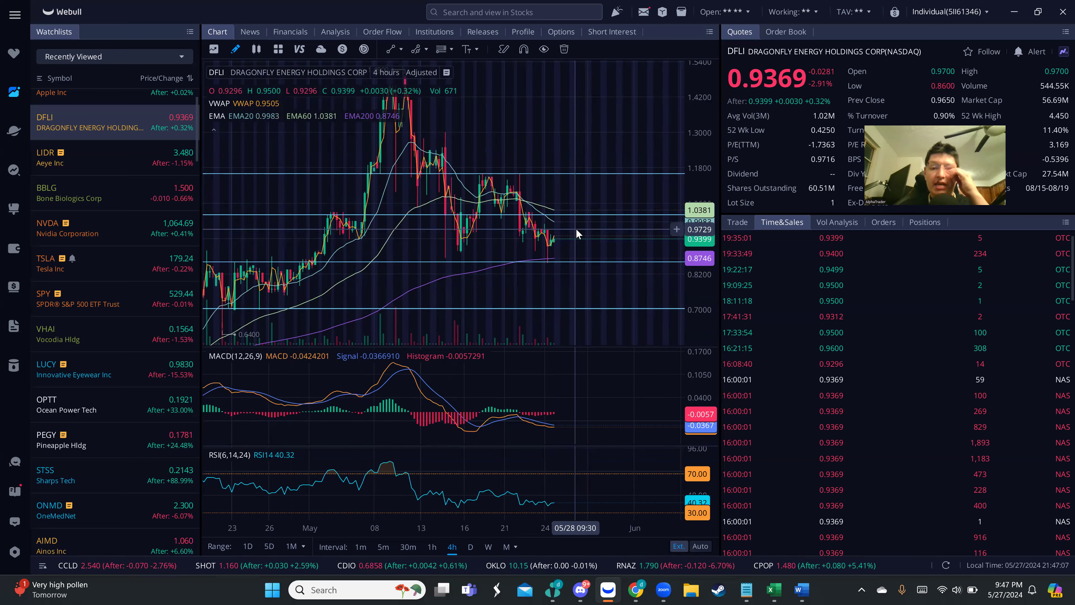
{"action": "mouse_move", "coordinate": [604, 266]}
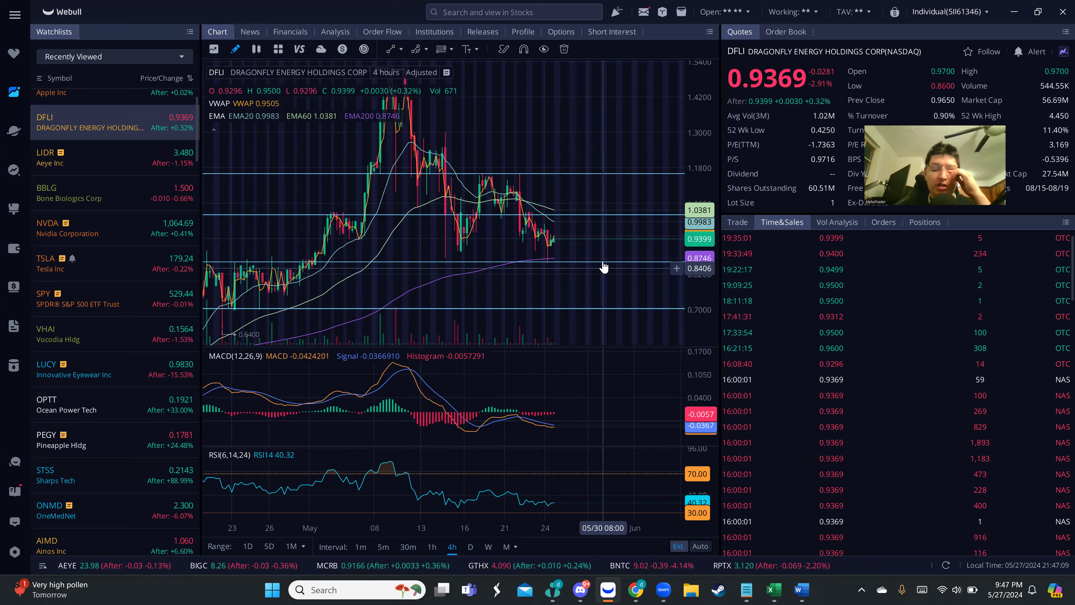
{"action": "mouse_move", "coordinate": [542, 299]}
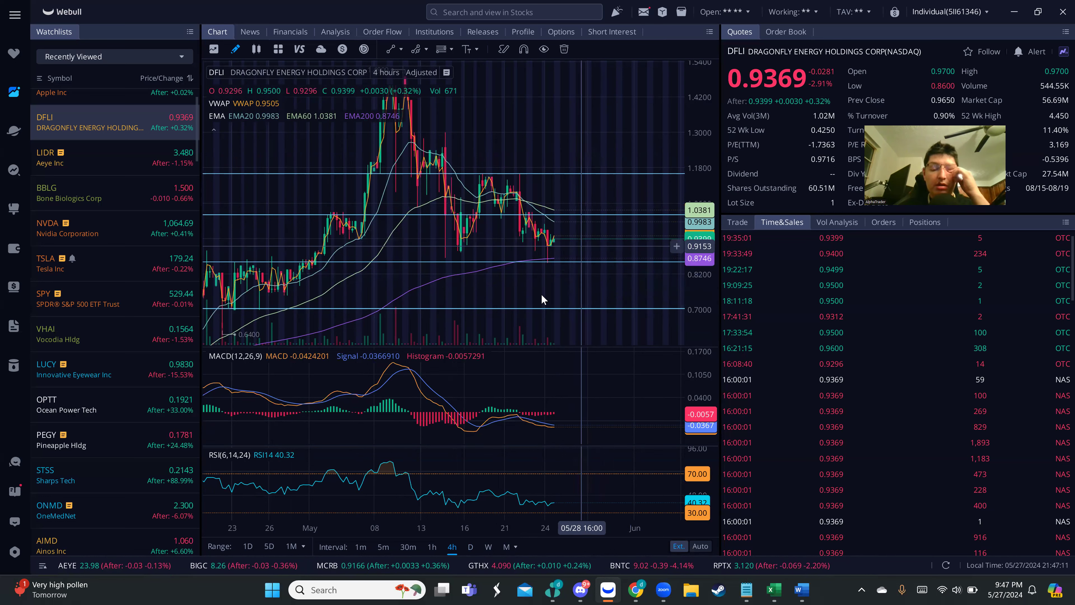
{"action": "mouse_move", "coordinate": [587, 227]}
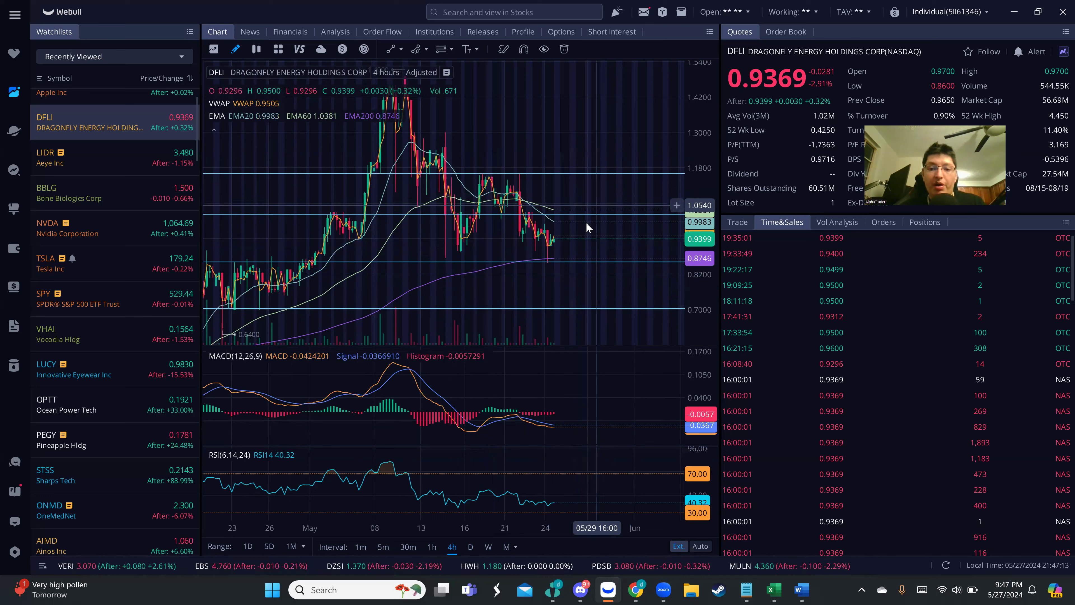
{"action": "mouse_move", "coordinate": [593, 224]}
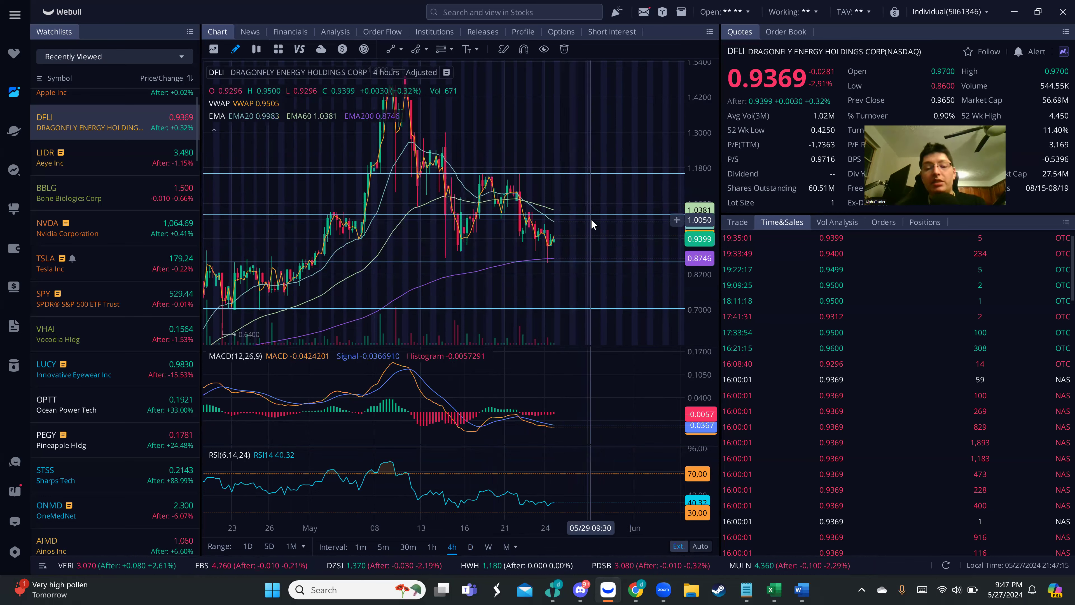
{"action": "mouse_move", "coordinate": [595, 217]}
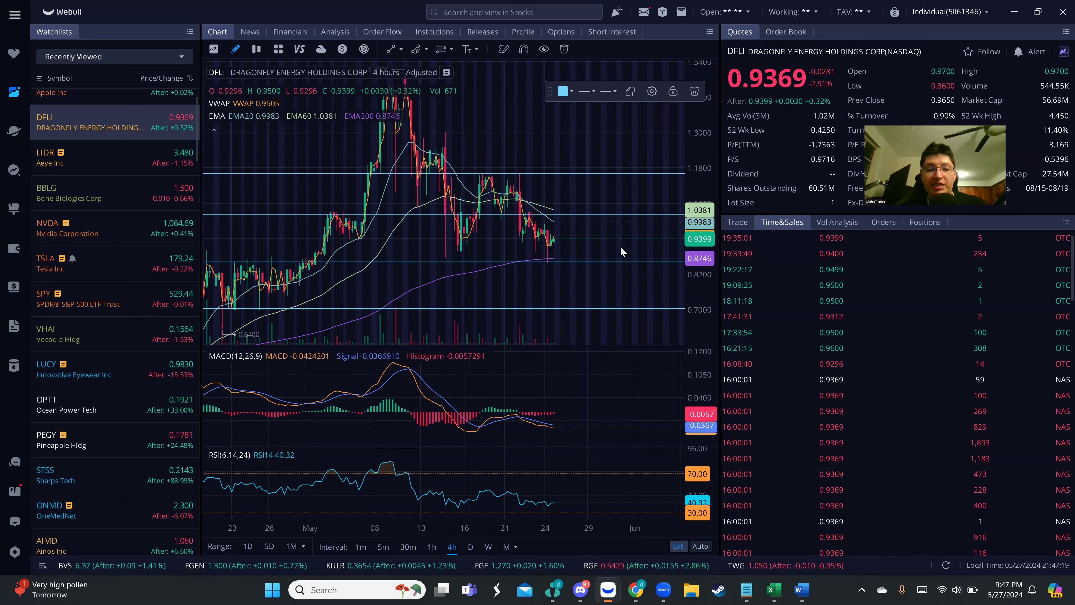
{"action": "mouse_move", "coordinate": [612, 204]}
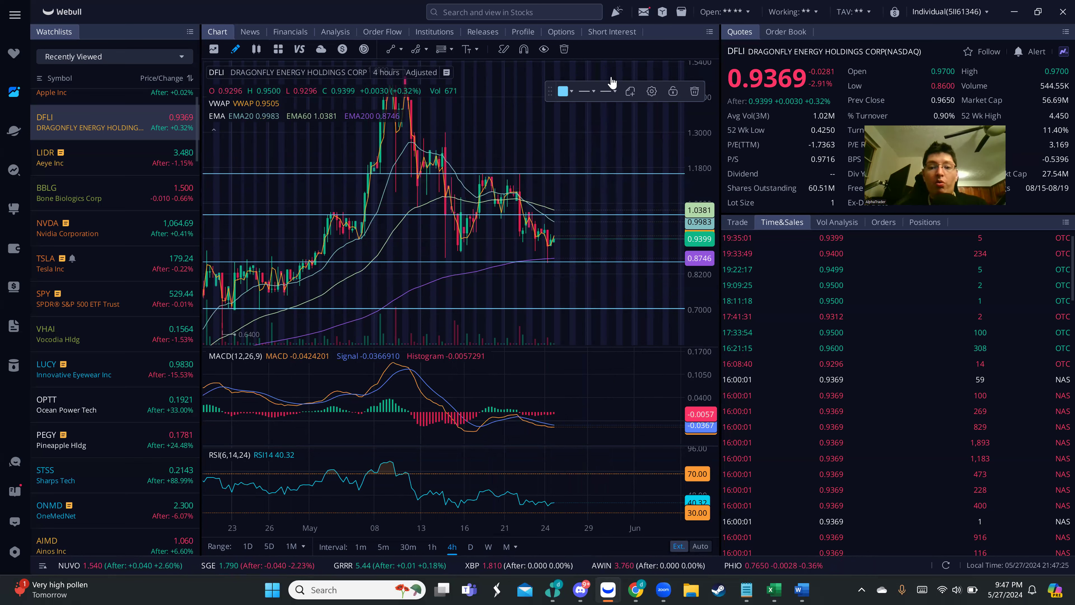
Step: Leave the parallel channel settings unchanged and view DFLI on 1-hour candles
{"action": "left_click", "coordinate": [651, 91]}
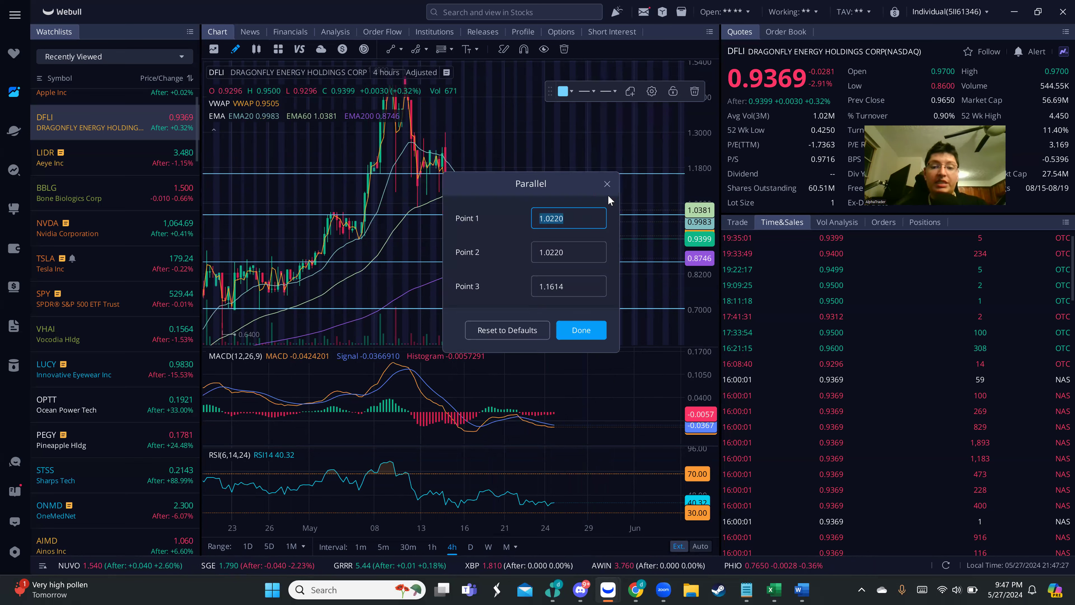
{"action": "left_click", "coordinate": [580, 330]}
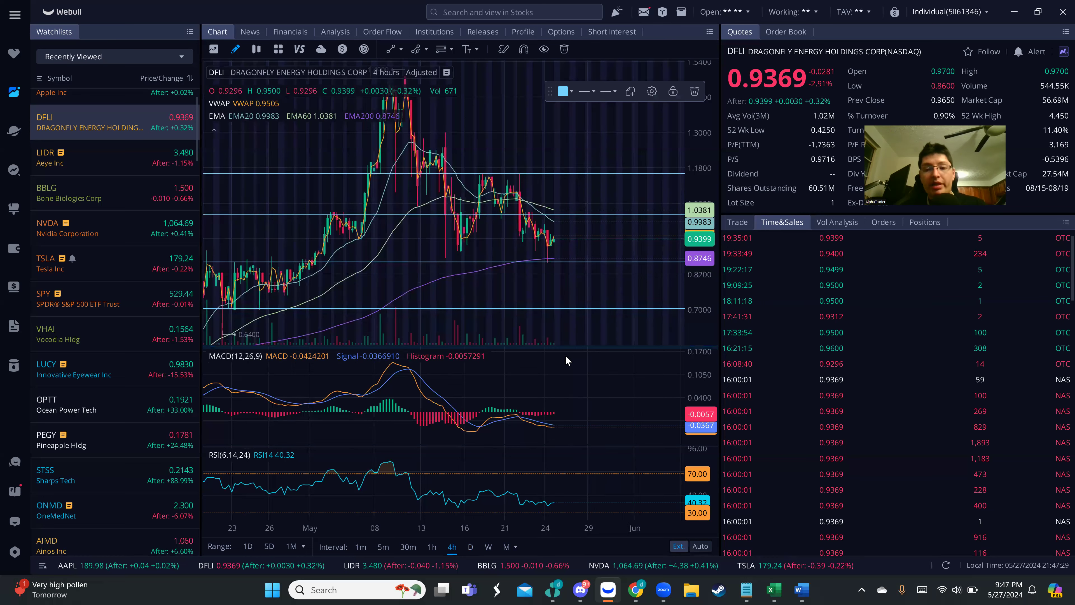
{"action": "mouse_move", "coordinate": [442, 491]}
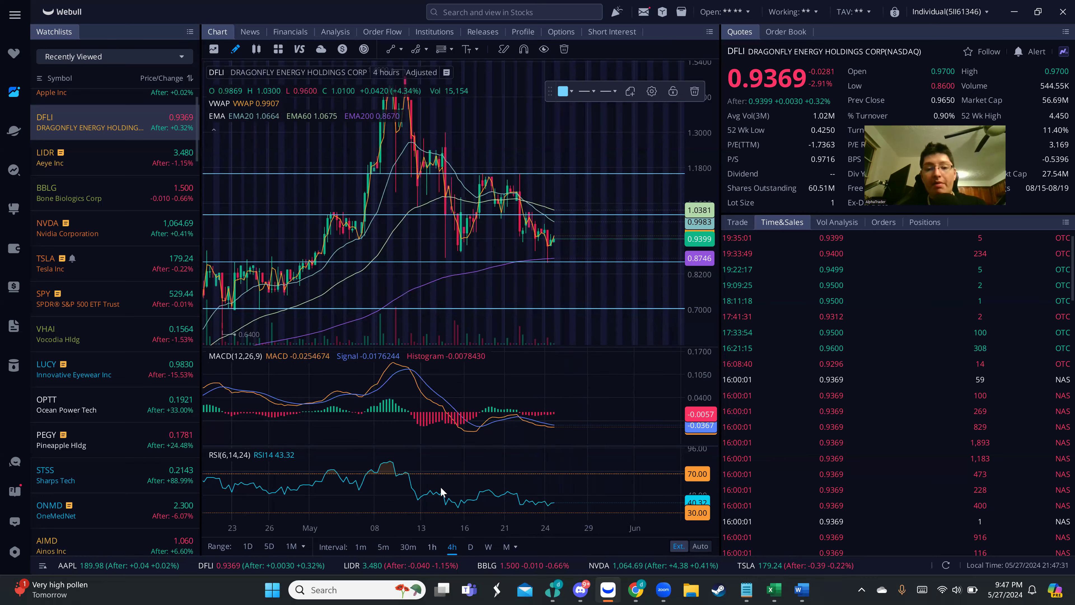
{"action": "left_click", "coordinate": [432, 546]}
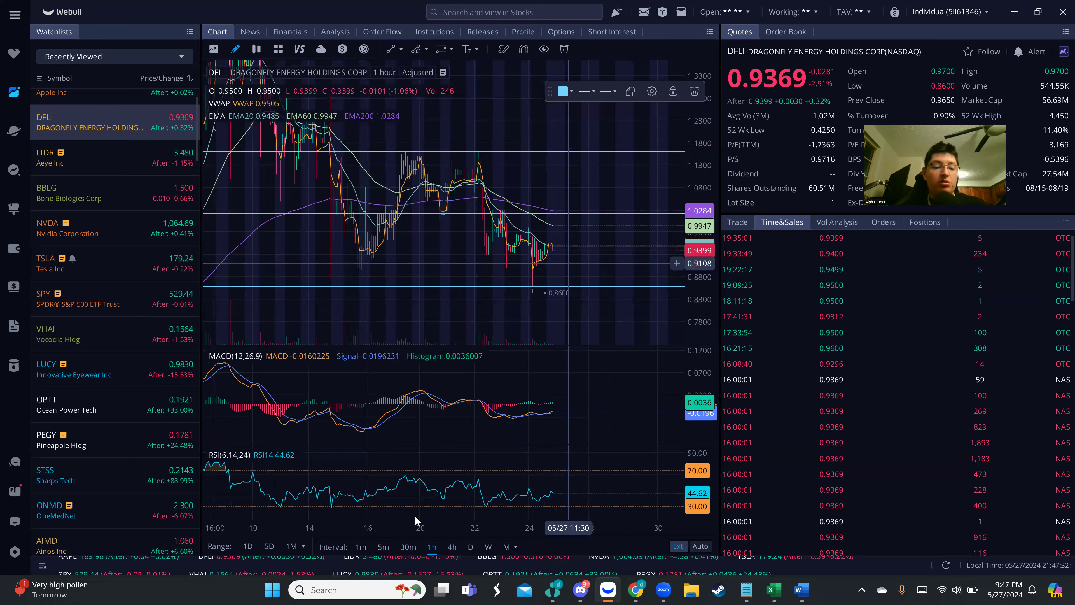
Step: Compare DFLI on 30-minute, 1-hour and 4-hour candles, ending on the 4-hour view
{"action": "left_click", "coordinate": [407, 546]}
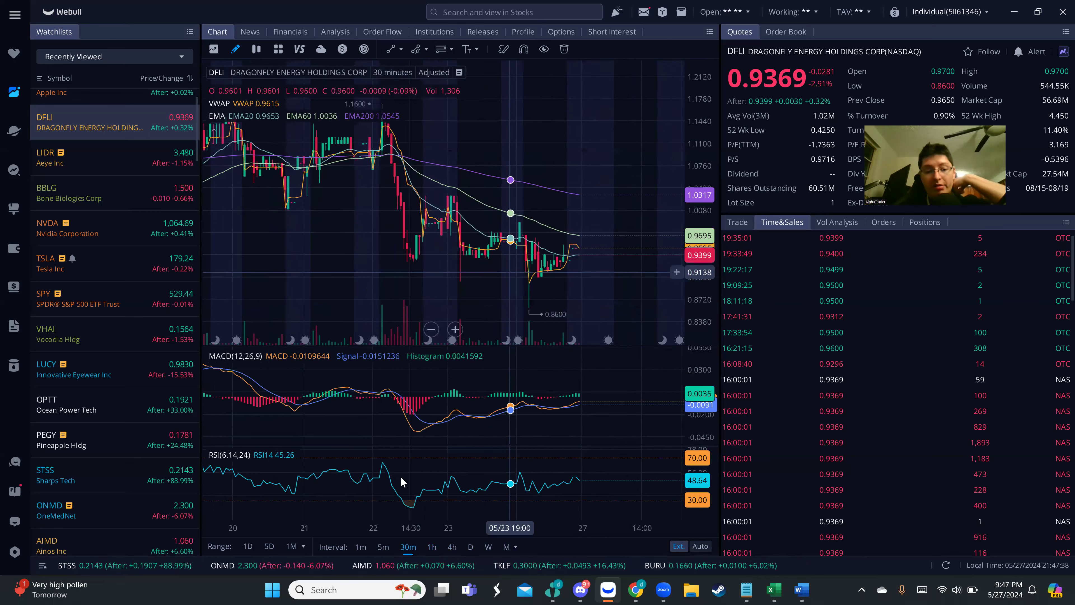
{"action": "left_click", "coordinate": [431, 546]}
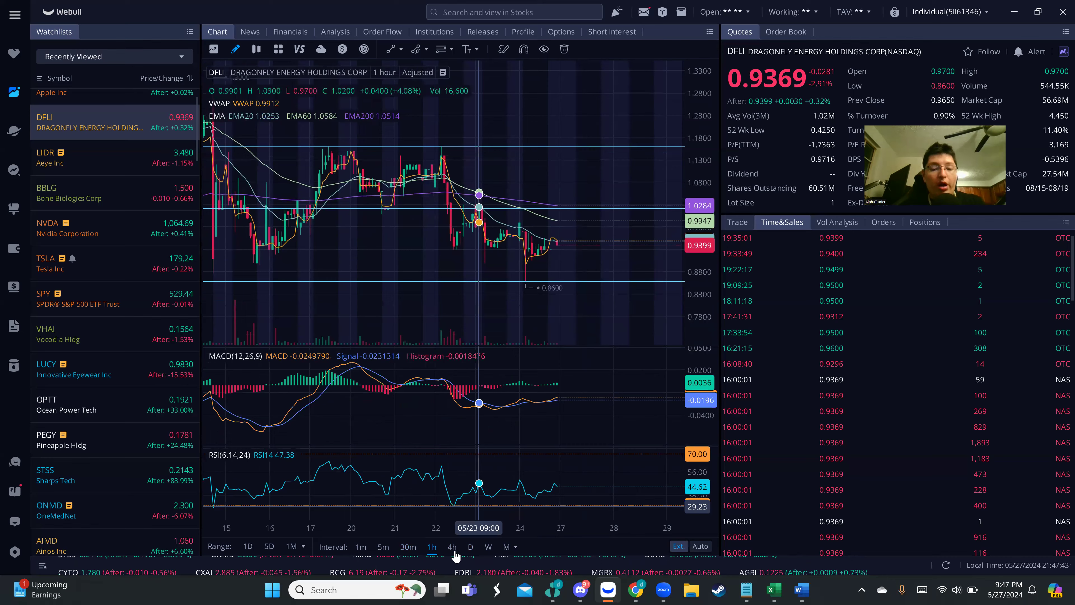
{"action": "left_click", "coordinate": [451, 547]}
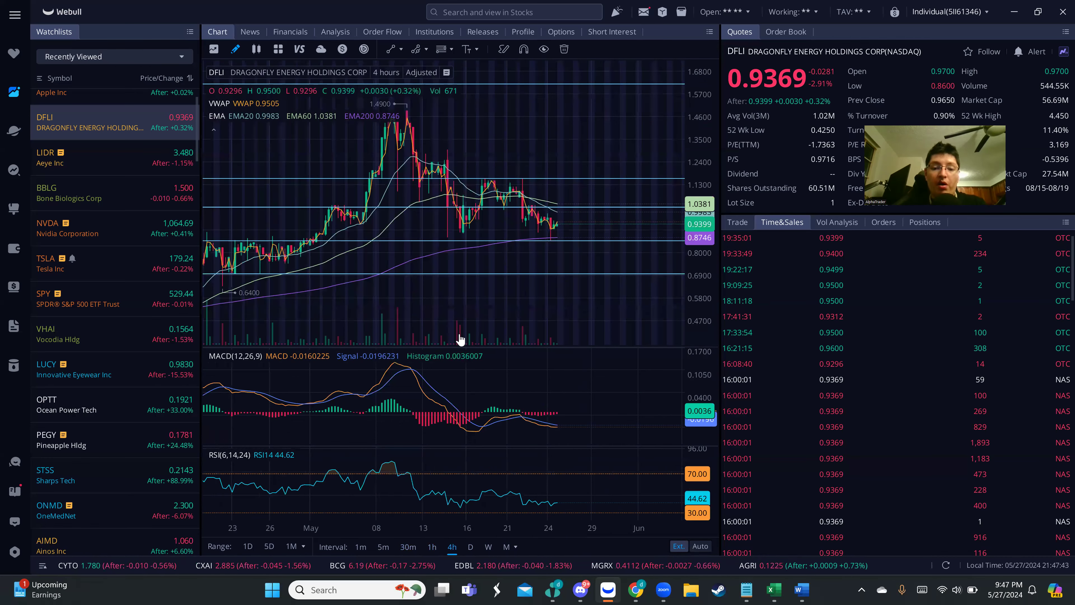
{"action": "left_click", "coordinate": [431, 546]}
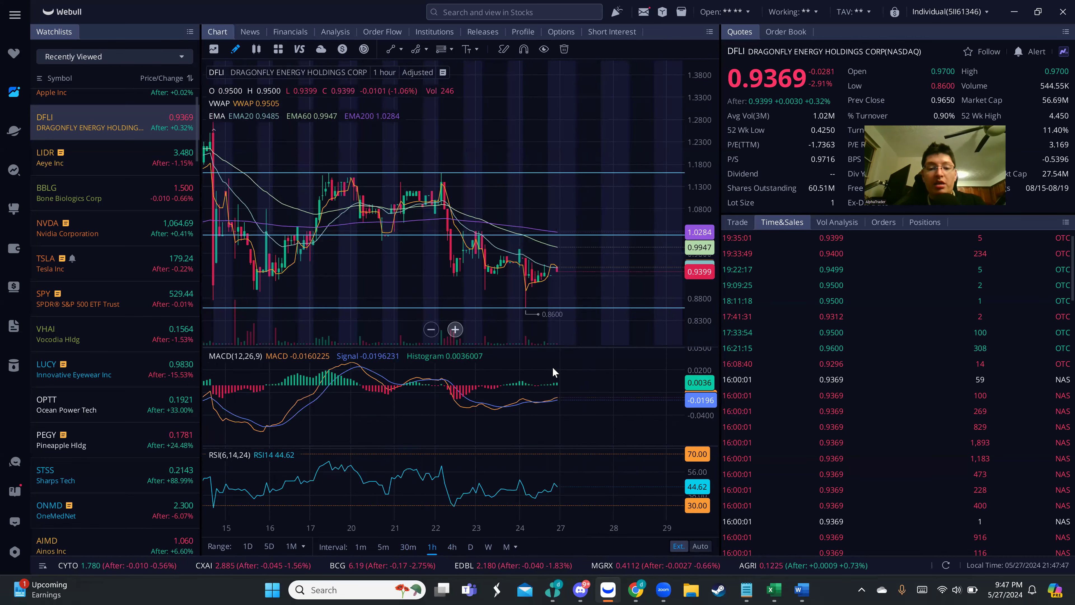
{"action": "mouse_move", "coordinate": [553, 397]}
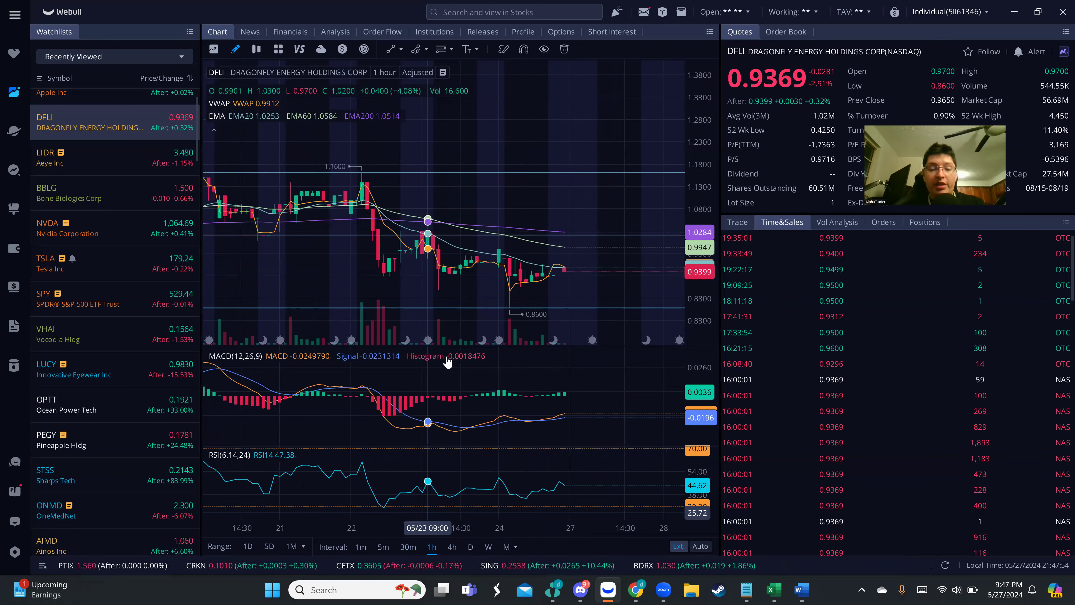
{"action": "mouse_move", "coordinate": [655, 221]}
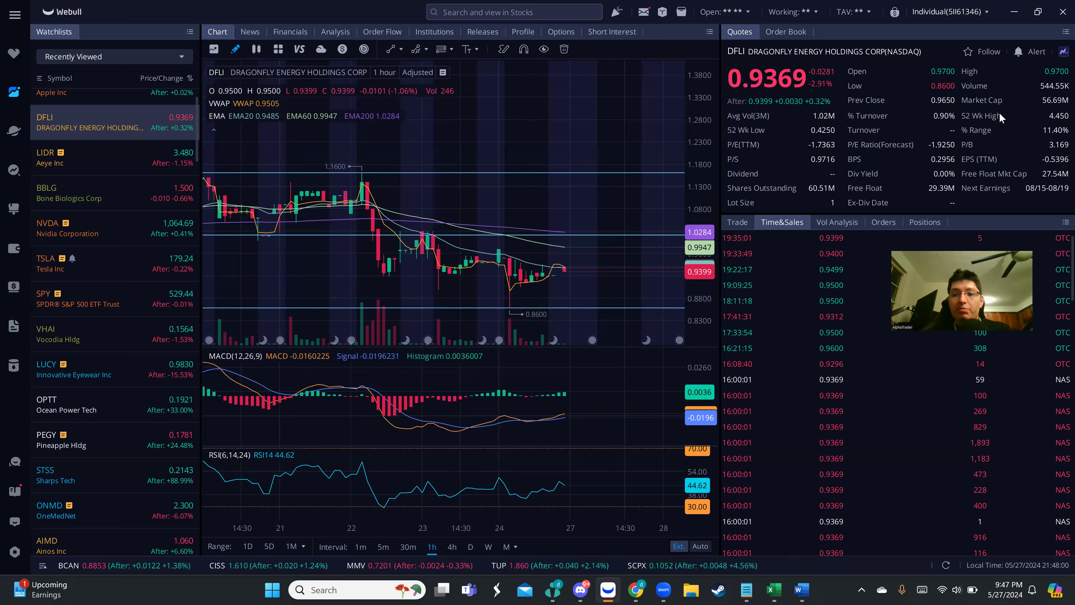
{"action": "mouse_move", "coordinate": [1001, 118]}
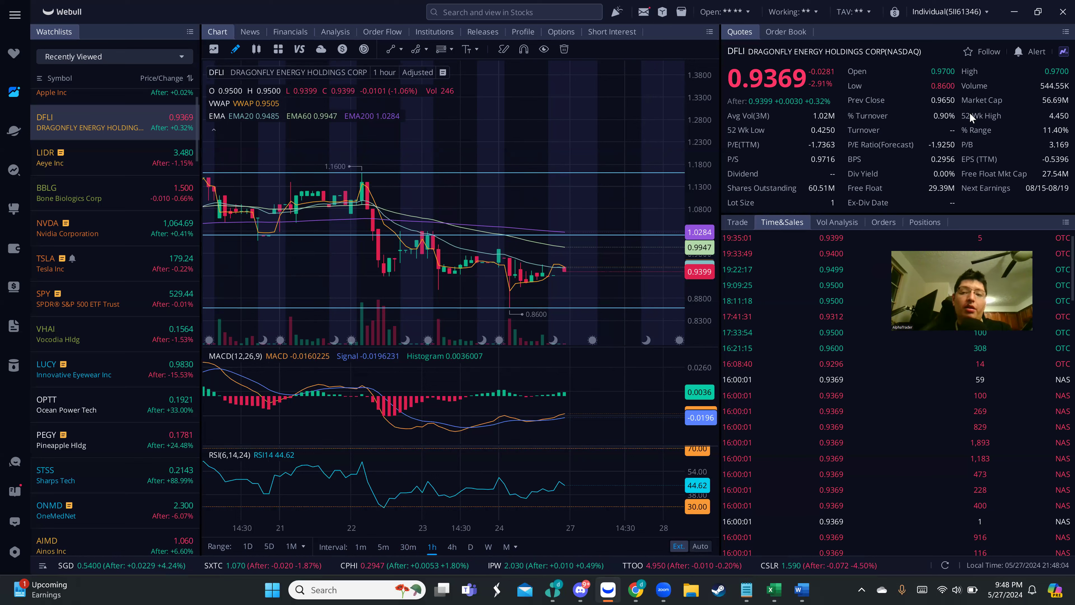
{"action": "mouse_move", "coordinate": [862, 167]}
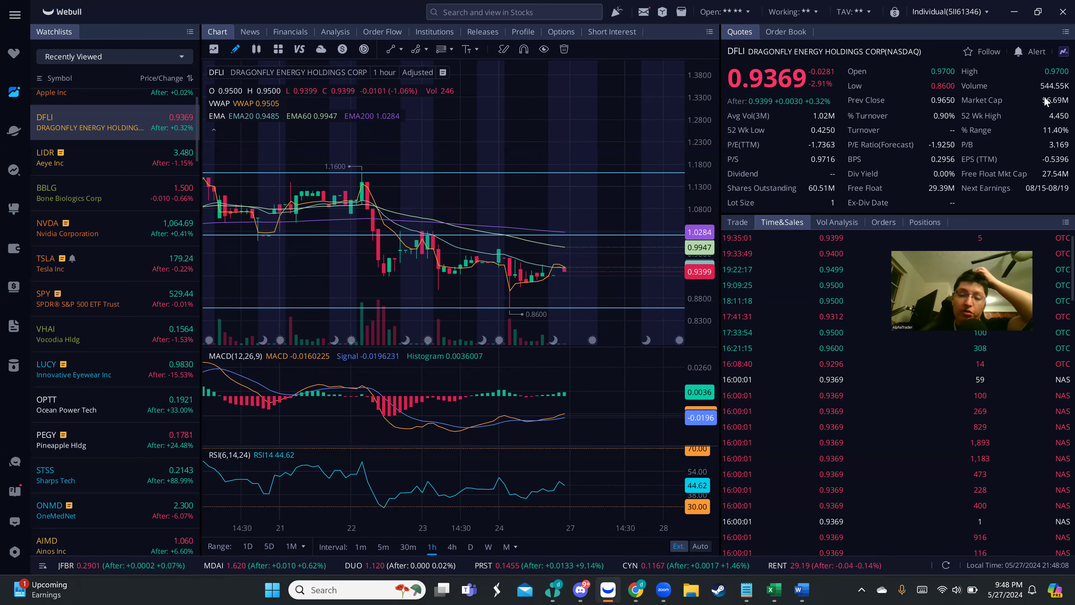
{"action": "mouse_move", "coordinate": [746, 135]}
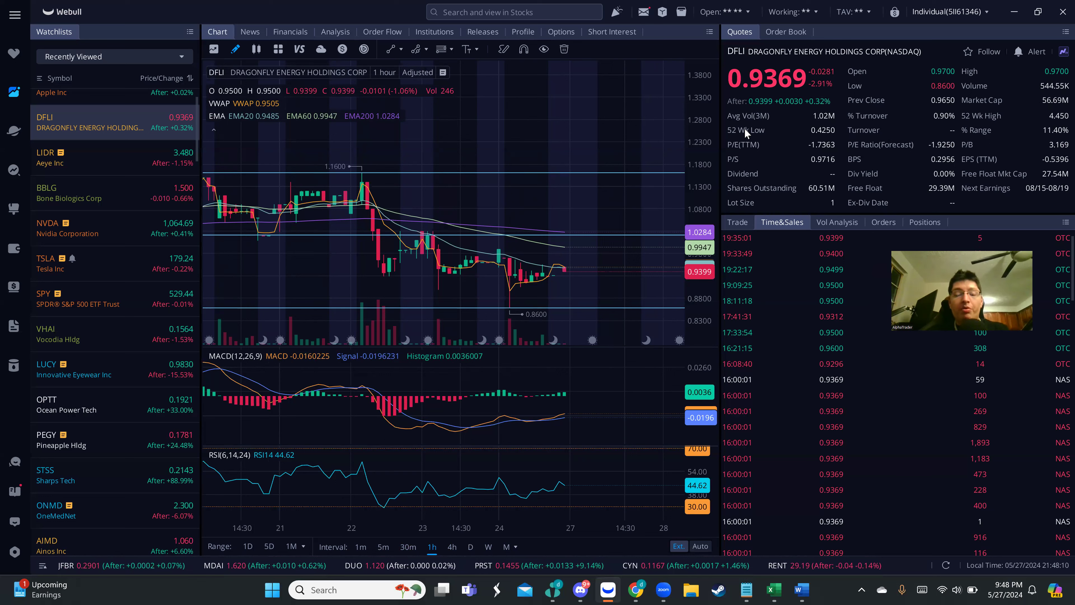
{"action": "mouse_move", "coordinate": [744, 143]}
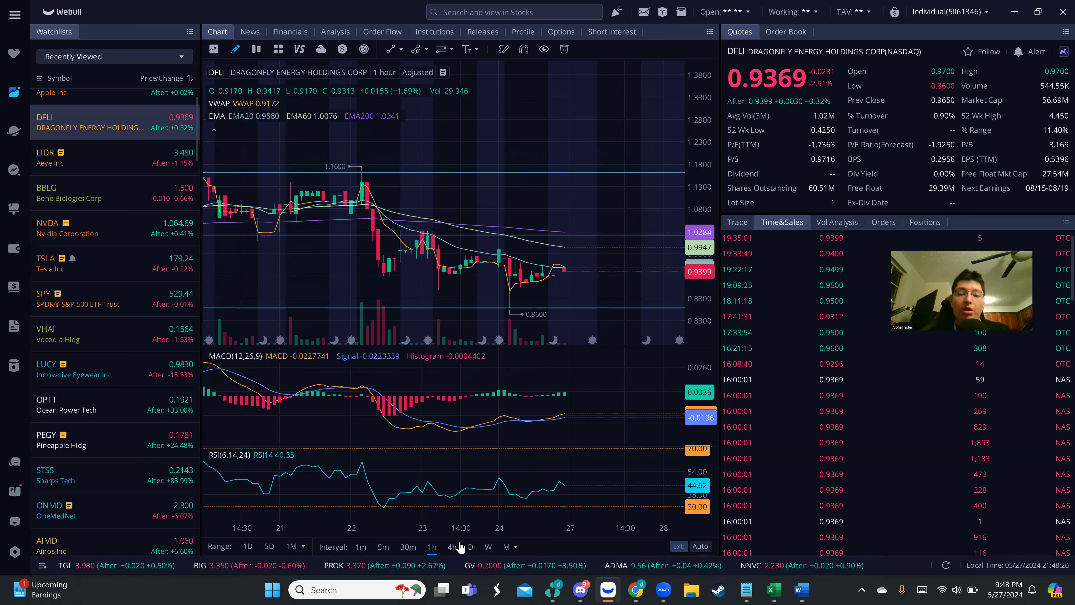
{"action": "left_click", "coordinate": [452, 546]}
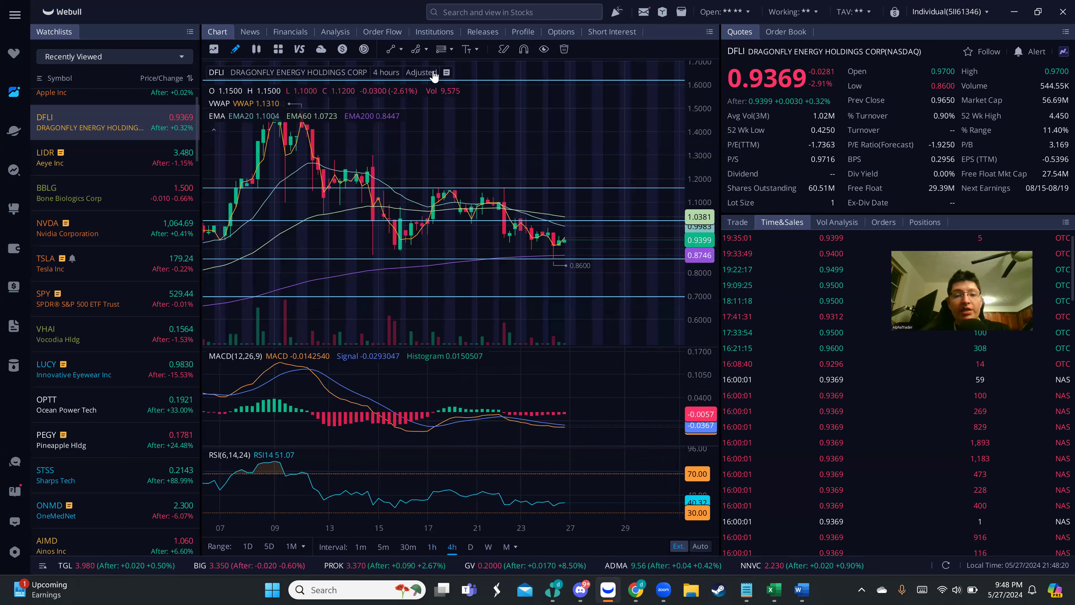
Step: Review DFLI's order flow breakdown, then its short interest and days-to-cover history
{"action": "left_click", "coordinate": [382, 31]}
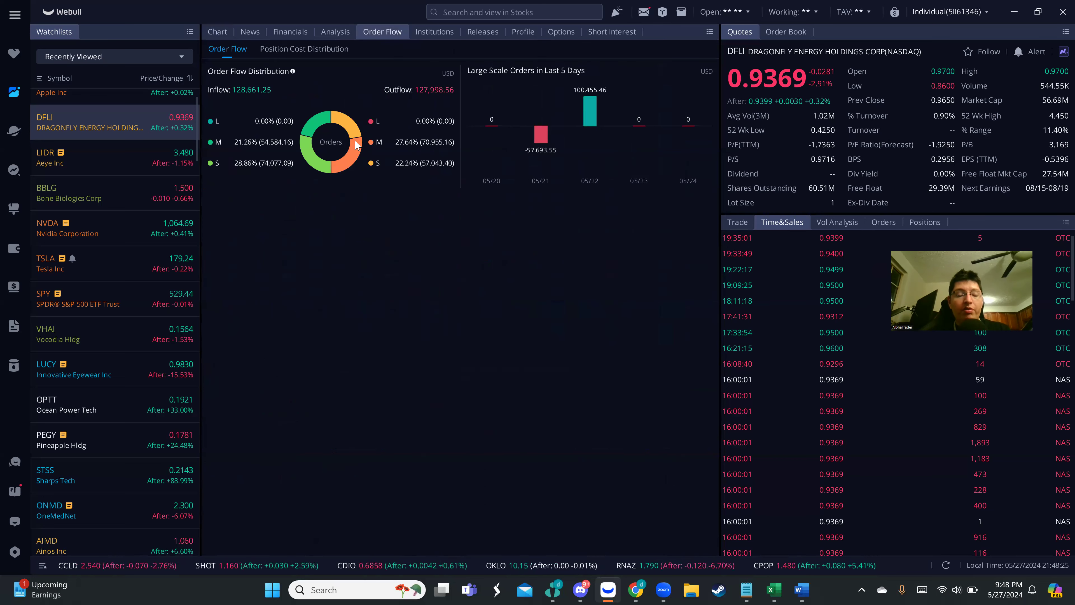
{"action": "mouse_move", "coordinate": [407, 98]}
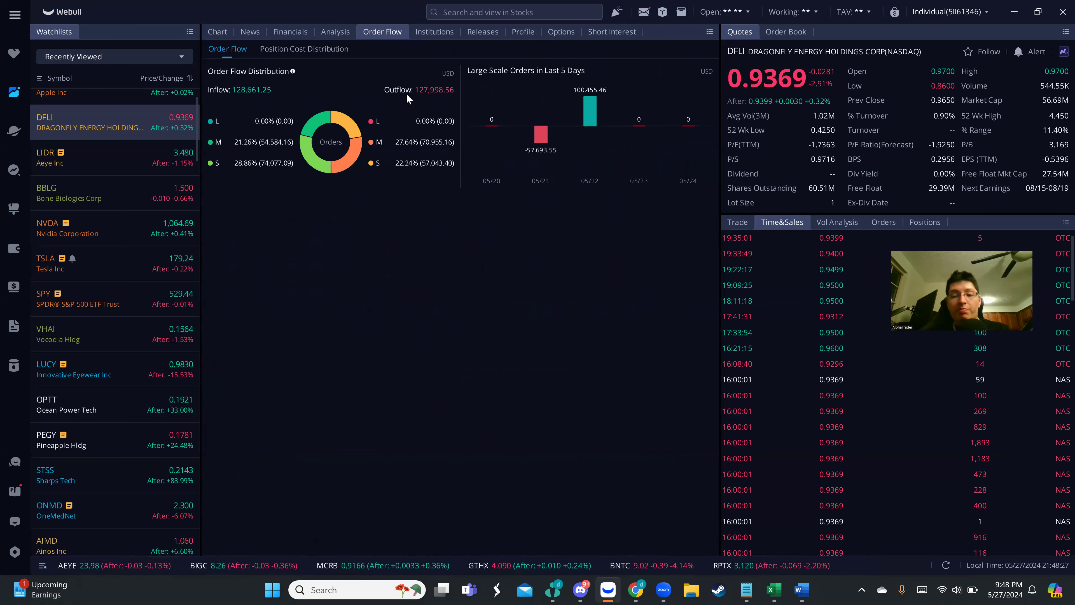
{"action": "mouse_move", "coordinate": [434, 31]}
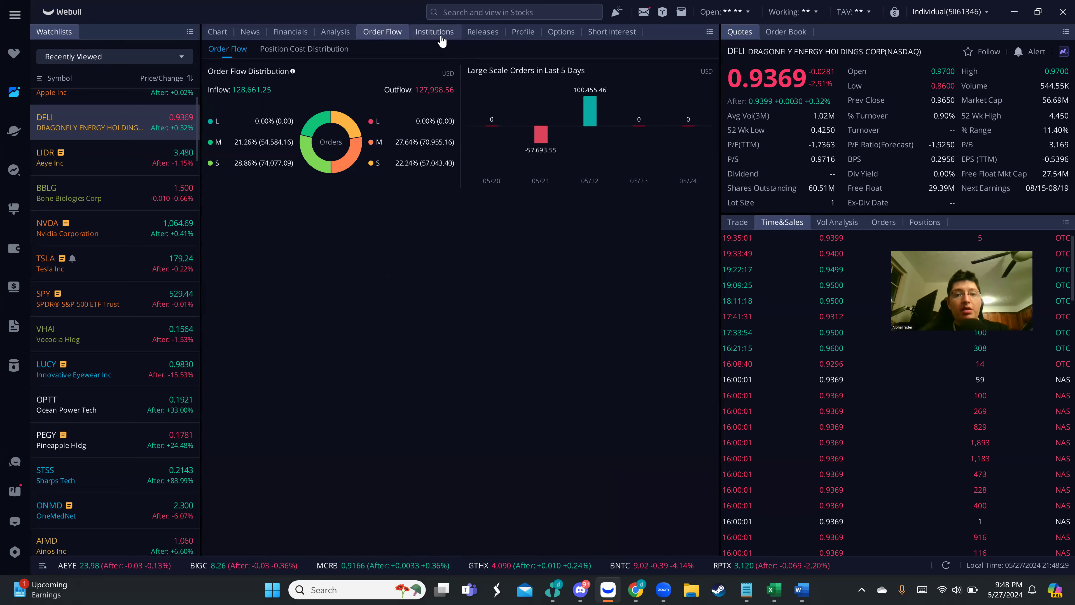
{"action": "left_click", "coordinate": [610, 31]}
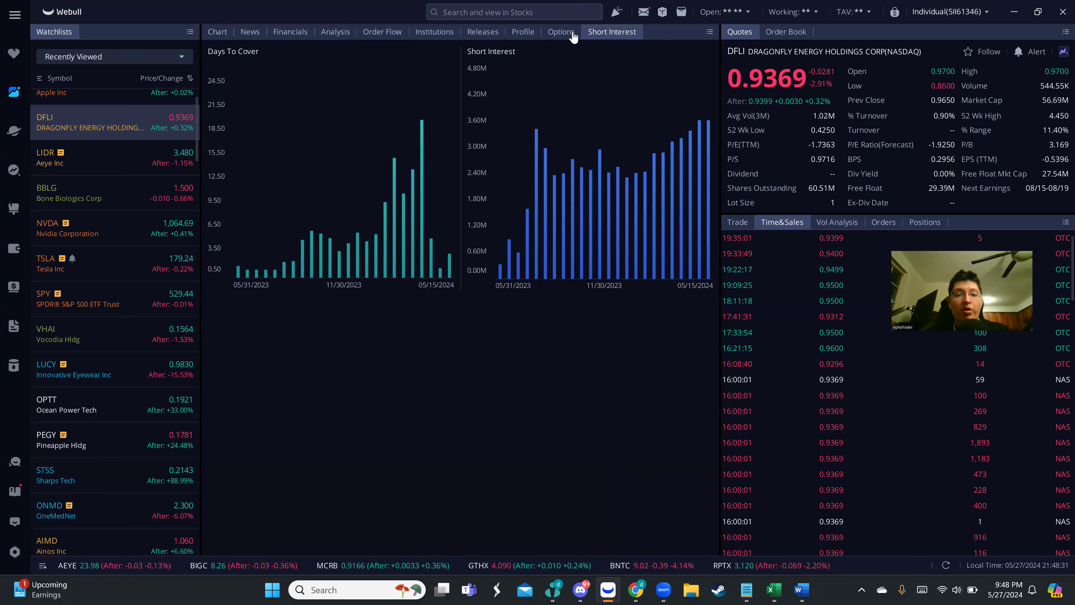
{"action": "mouse_move", "coordinate": [561, 32]}
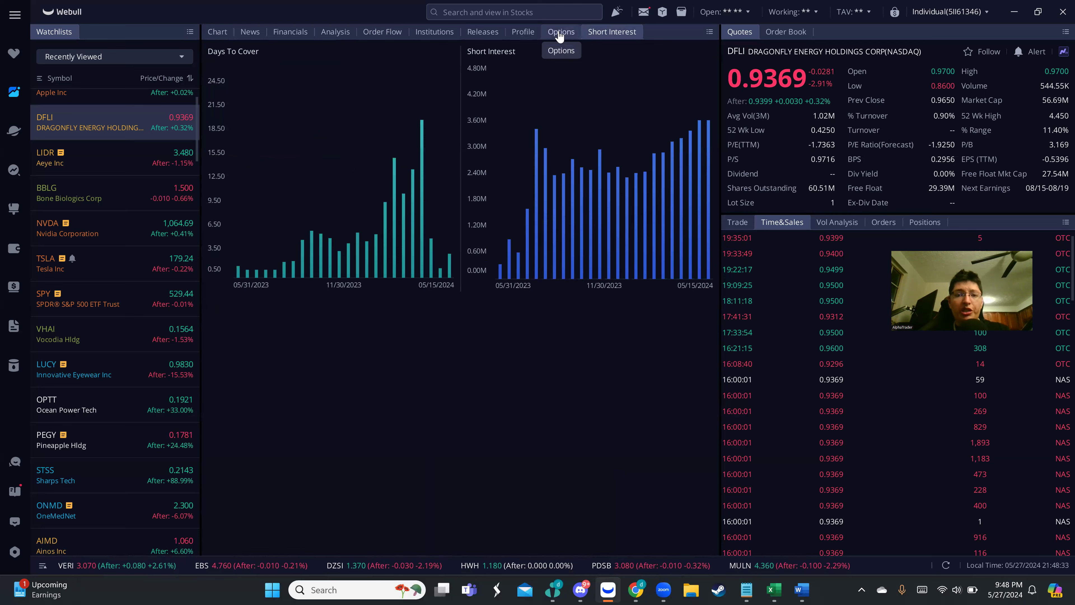
{"action": "mouse_move", "coordinate": [611, 31]}
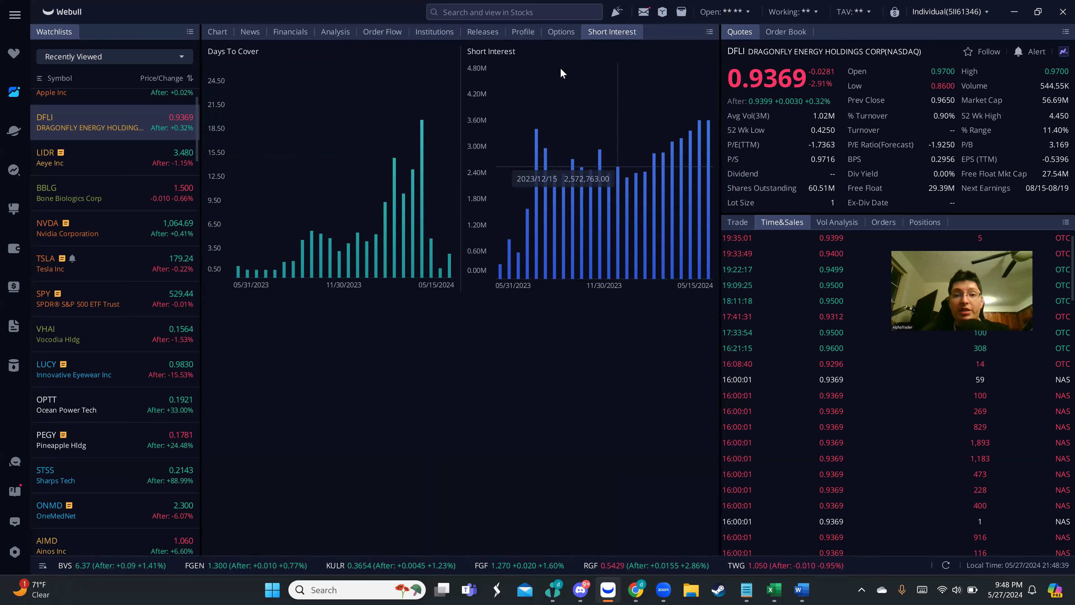
{"action": "mouse_move", "coordinate": [560, 31]}
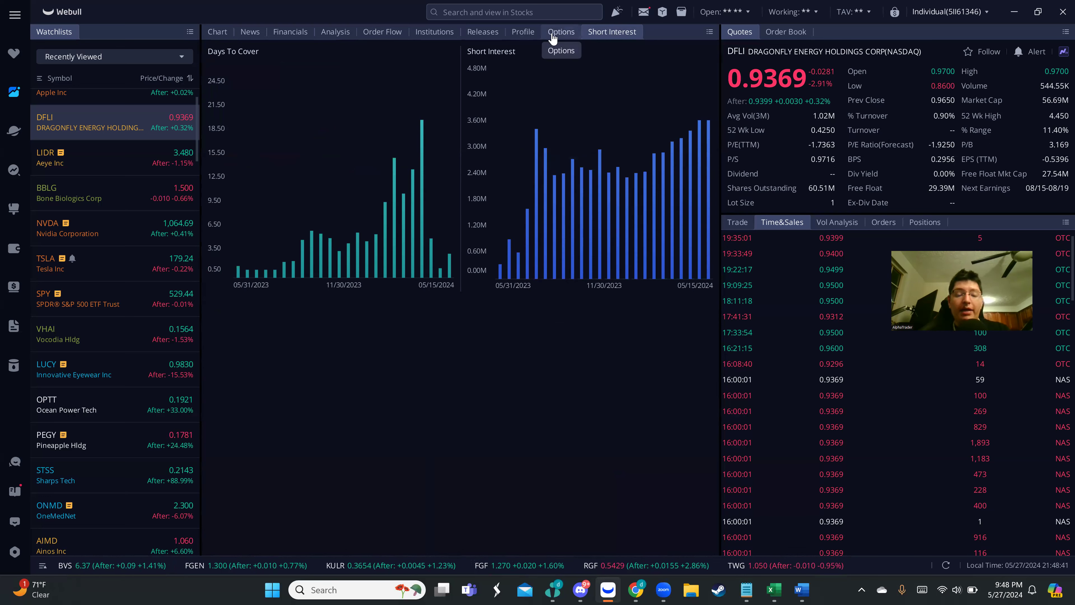
{"action": "mouse_move", "coordinate": [557, 67]}
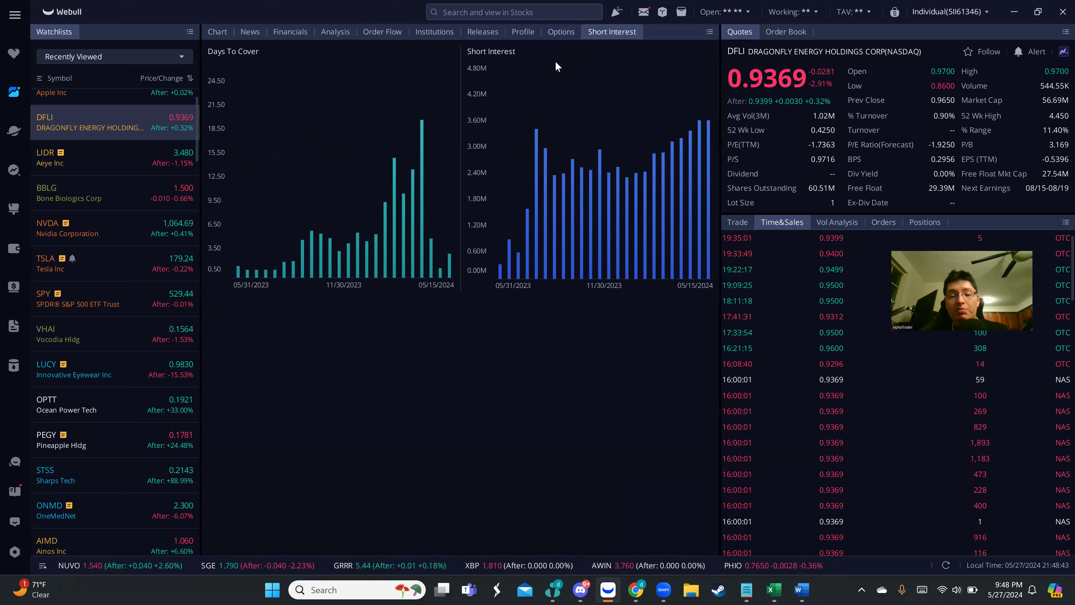
{"action": "mouse_move", "coordinate": [715, 118]}
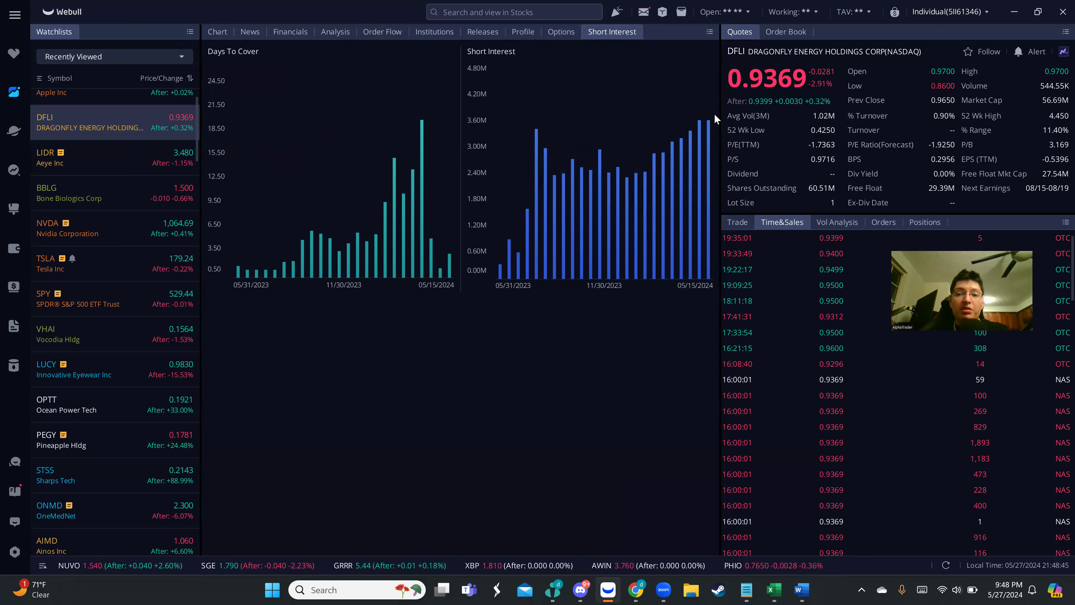
{"action": "mouse_move", "coordinate": [702, 110]}
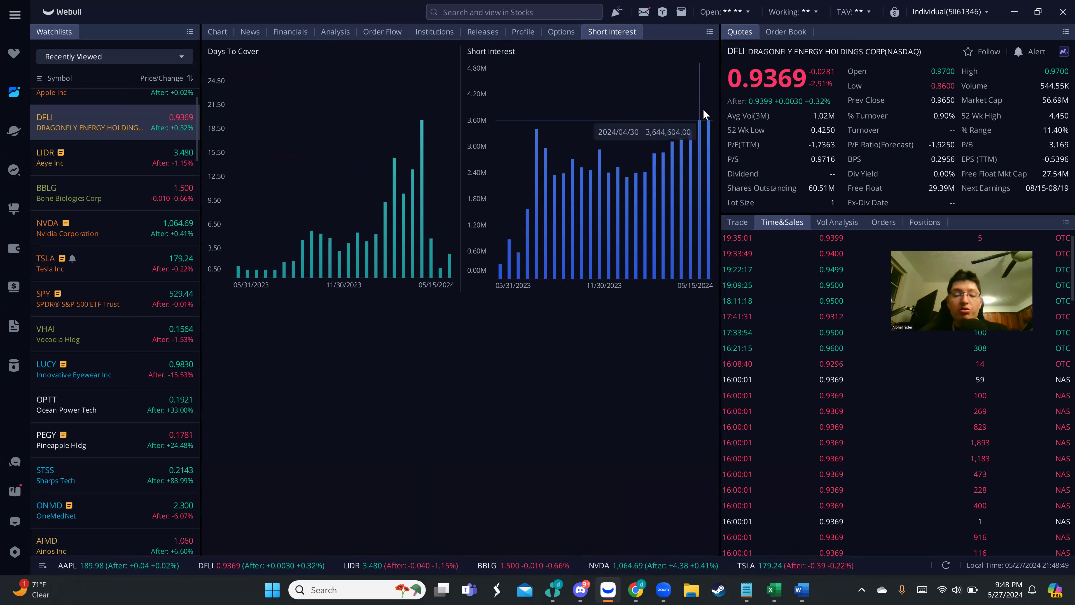
{"action": "mouse_move", "coordinate": [531, 41]}
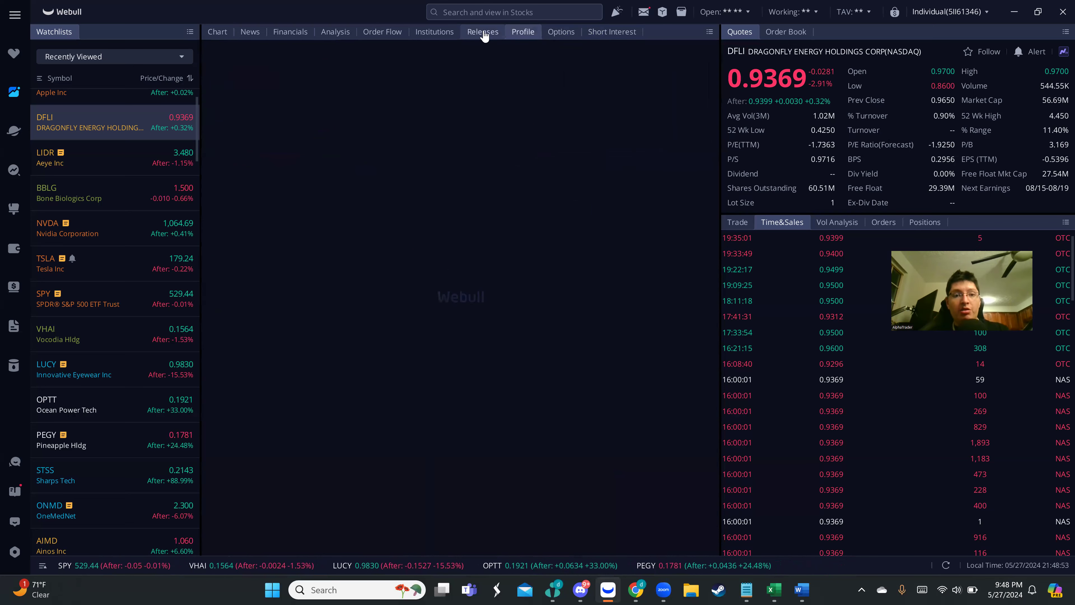
Step: Look through DFLI's SEC filings and news headlines, then return to the 4-hour chart
{"action": "left_click", "coordinate": [482, 31]}
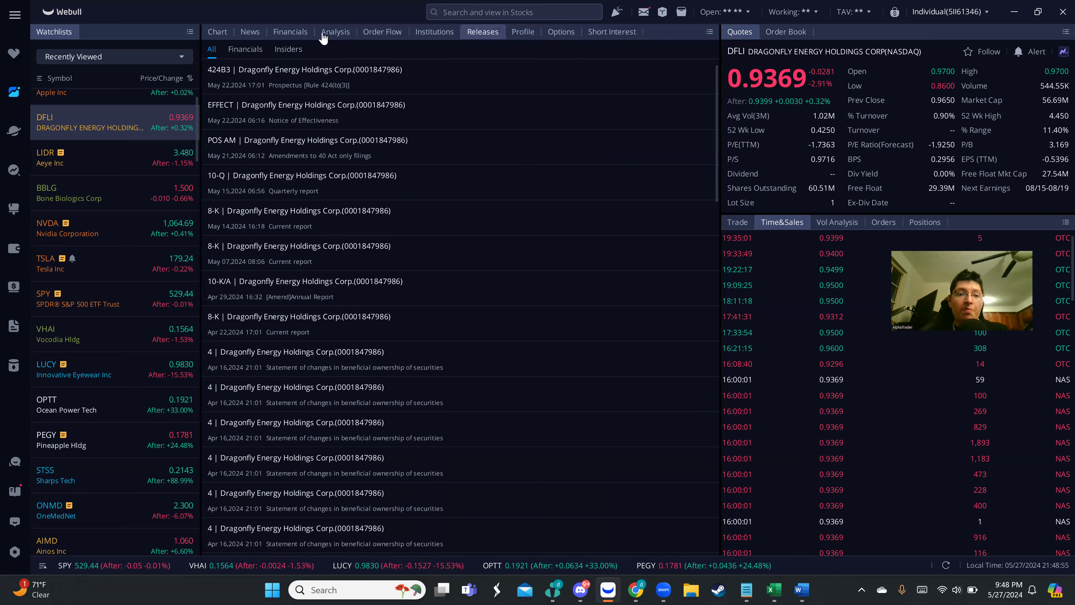
{"action": "left_click", "coordinate": [250, 32]}
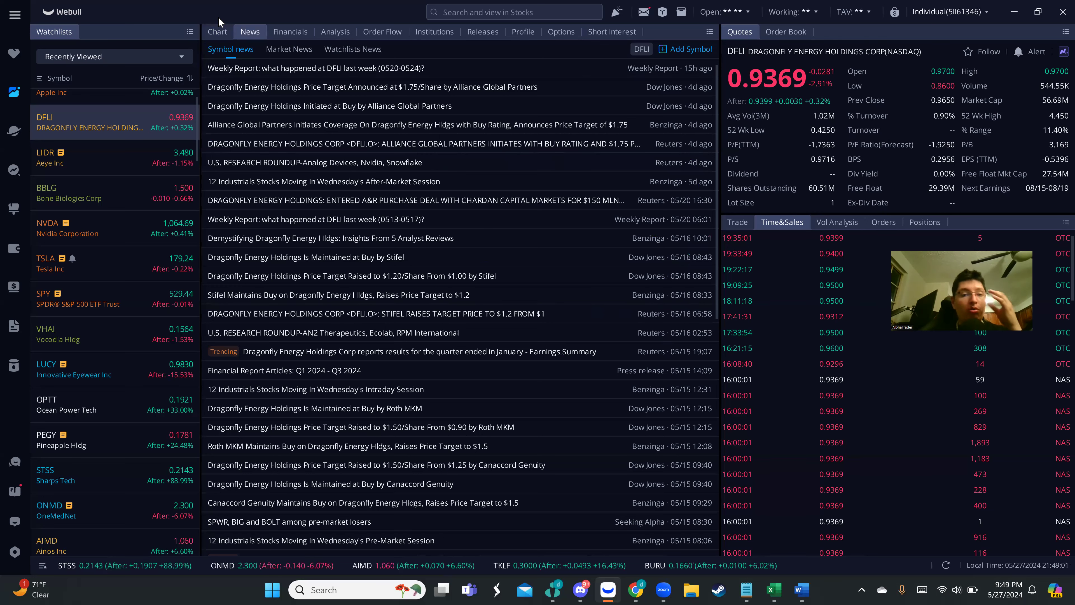
{"action": "left_click", "coordinate": [217, 31]}
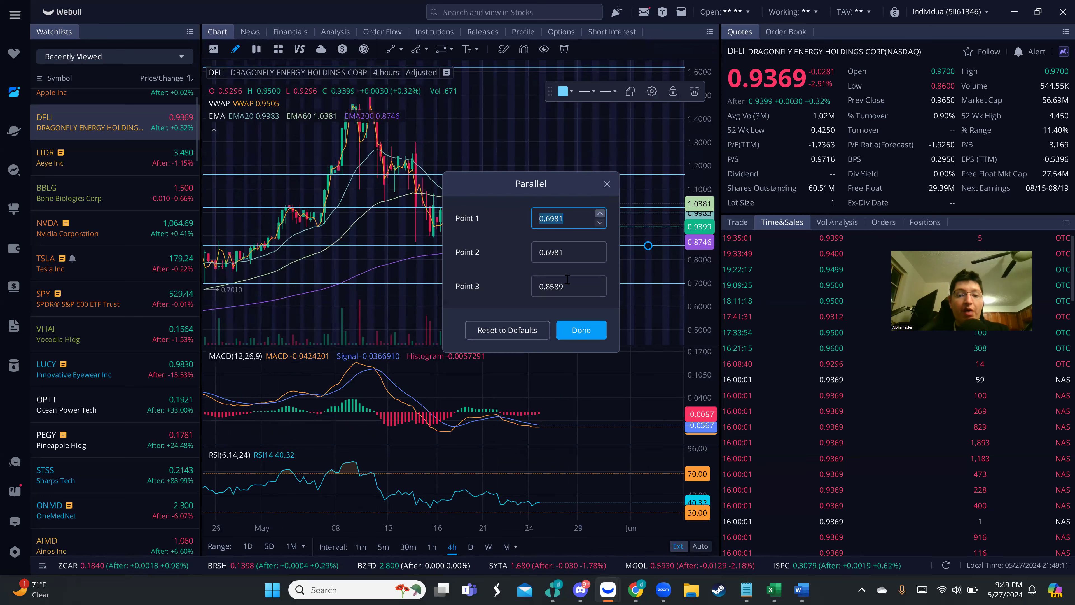
Step: Dismiss the parallel line's point editor, leaving the channel on DFLI's 4-hour chart
{"action": "left_click", "coordinate": [580, 330]}
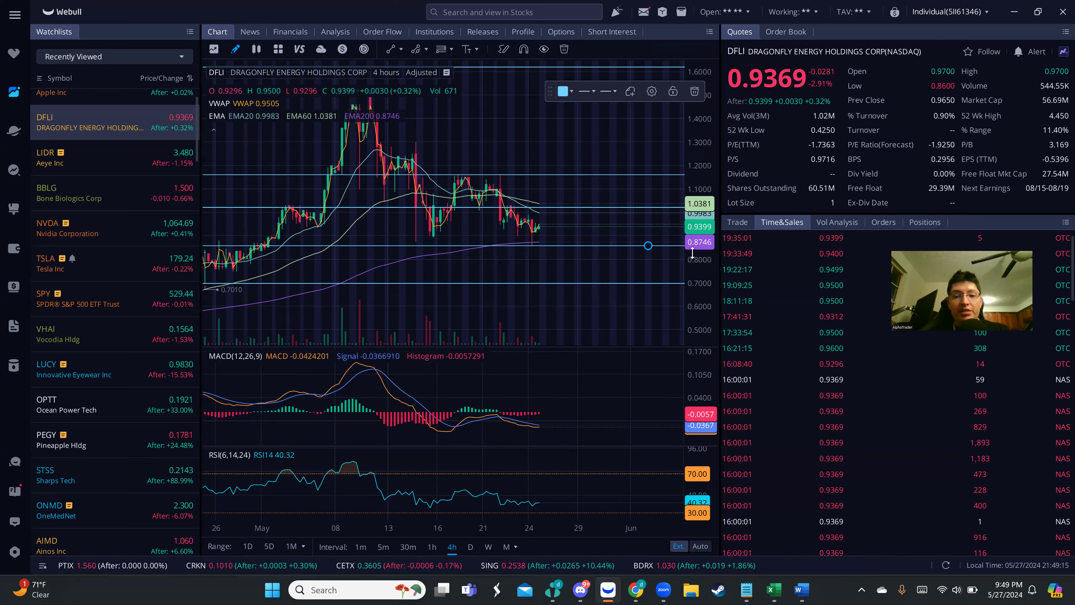
{"action": "mouse_move", "coordinate": [541, 245]}
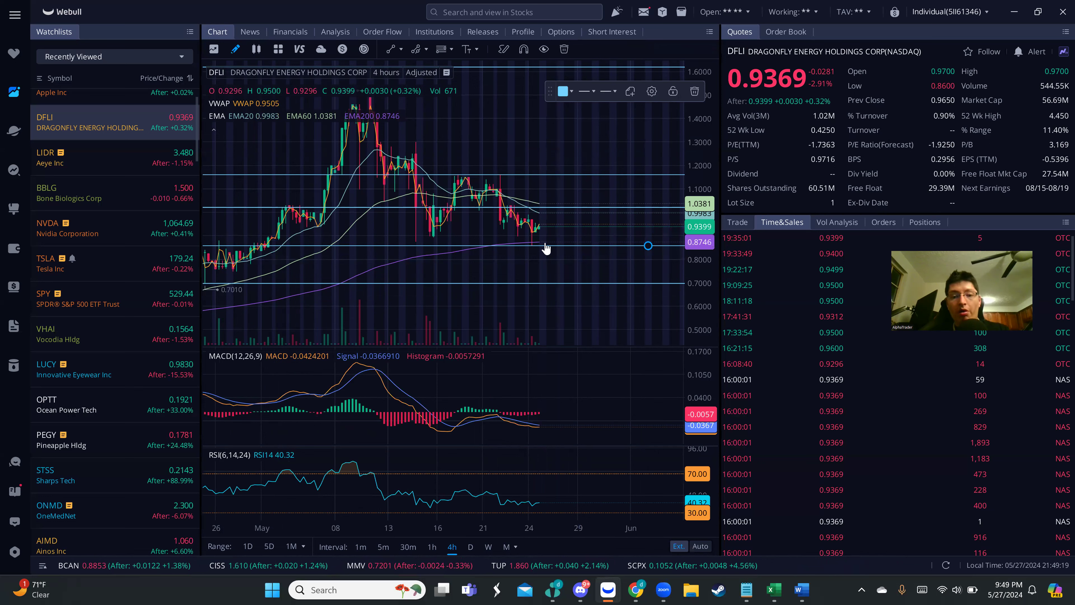
{"action": "mouse_move", "coordinate": [554, 254]}
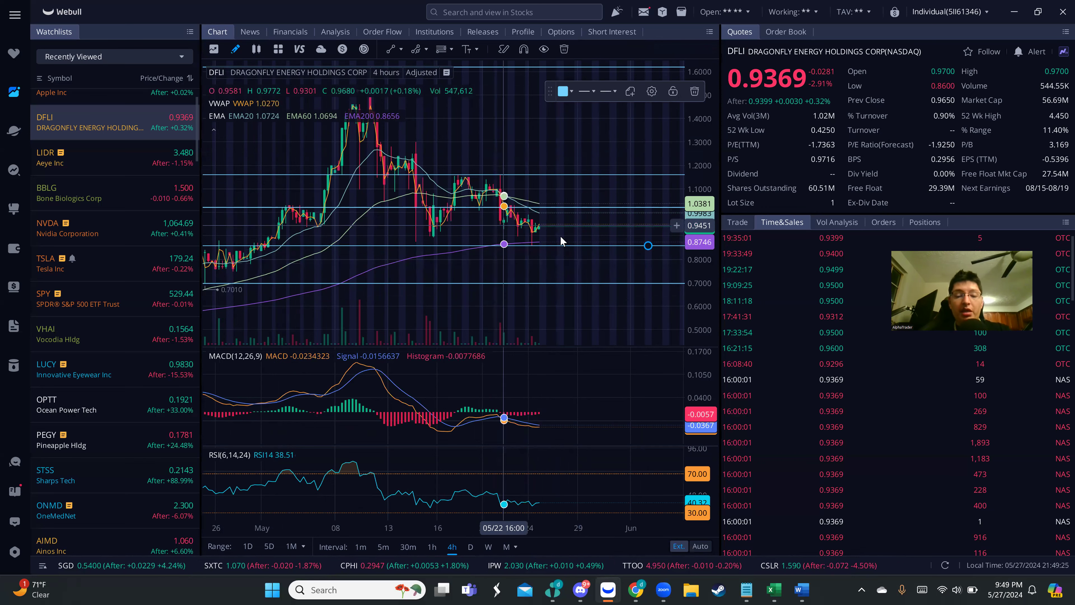
{"action": "mouse_move", "coordinate": [552, 239]}
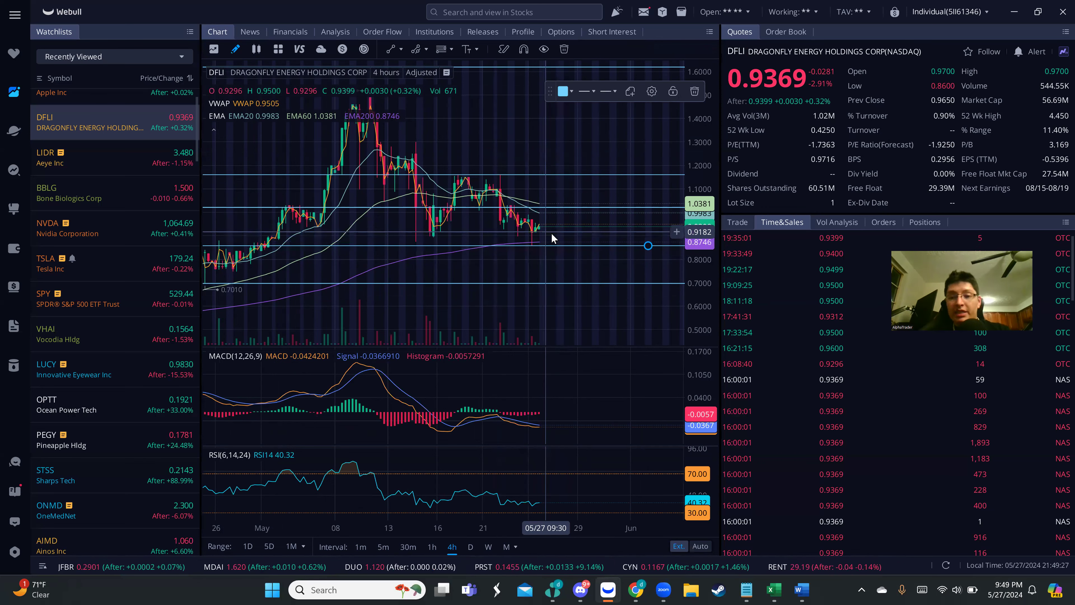
{"action": "mouse_move", "coordinate": [554, 218]}
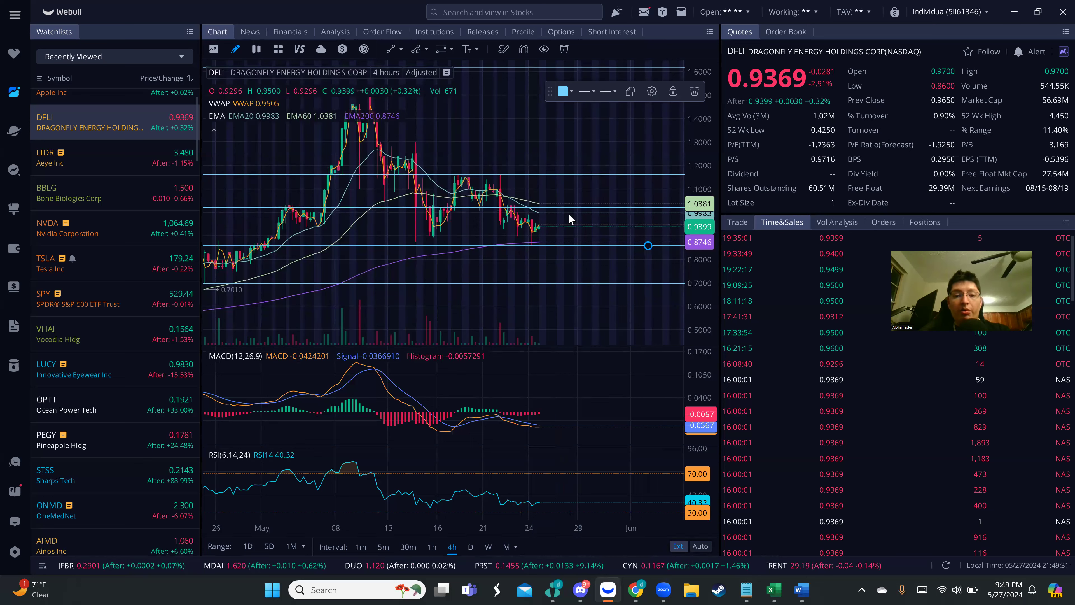
{"action": "mouse_move", "coordinate": [433, 123]}
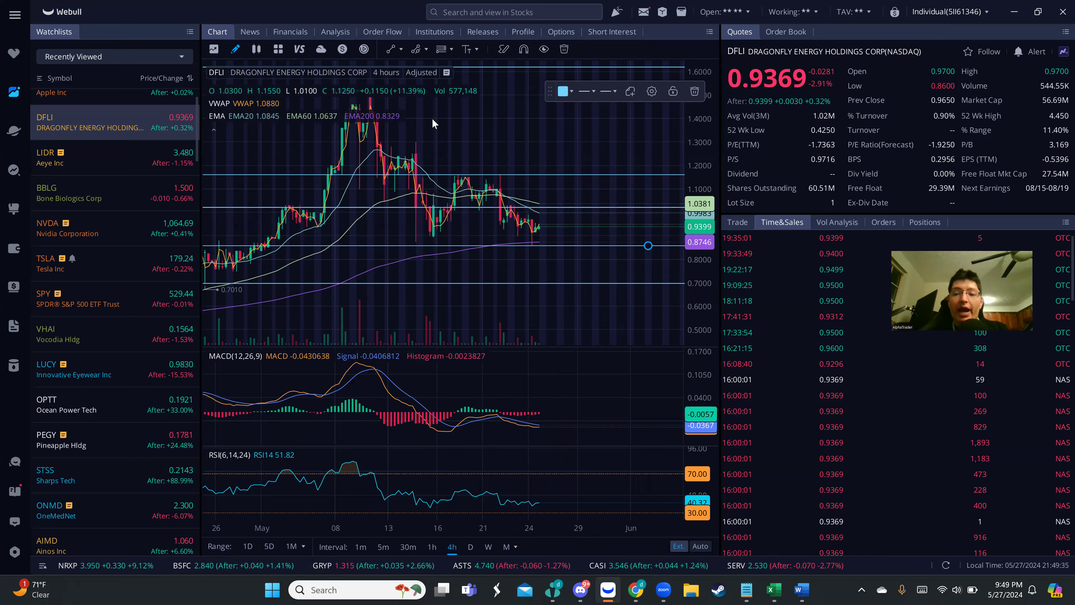
Step: Switch to the Alpha Stocks Lab Discord server's general room with the channel list at the top
{"action": "left_click", "coordinate": [580, 589]}
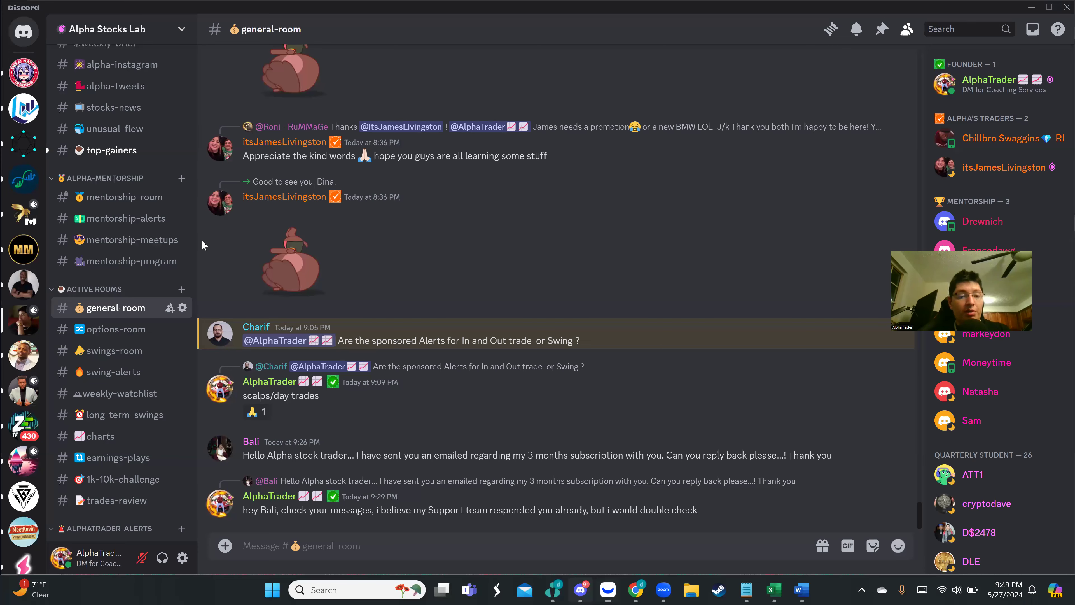
{"action": "mouse_move", "coordinate": [166, 229]}
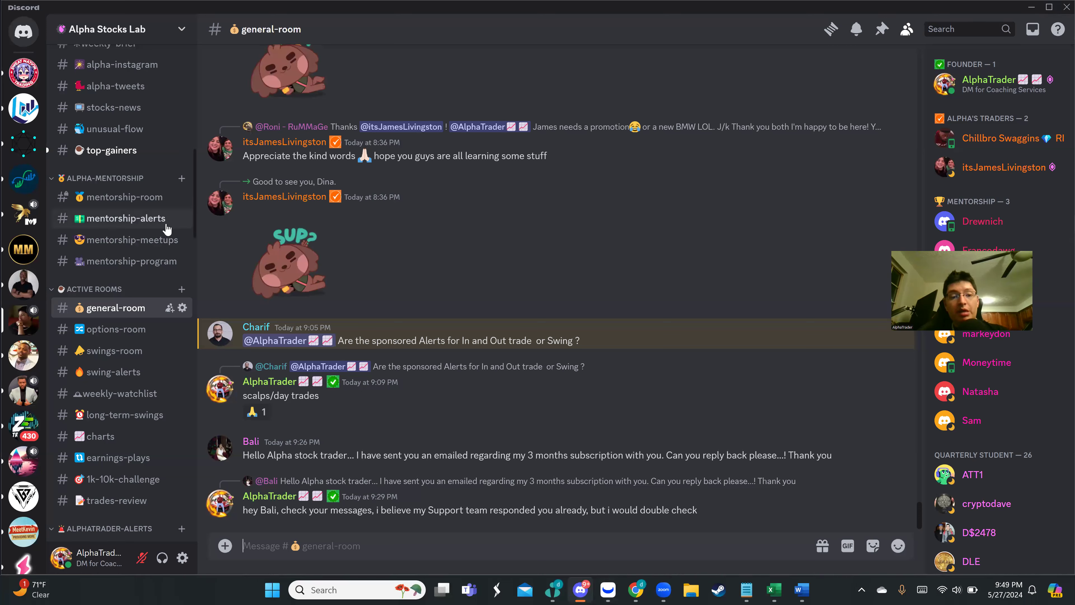
{"action": "scroll", "scroll_direction": "up", "scroll_amount": 3}
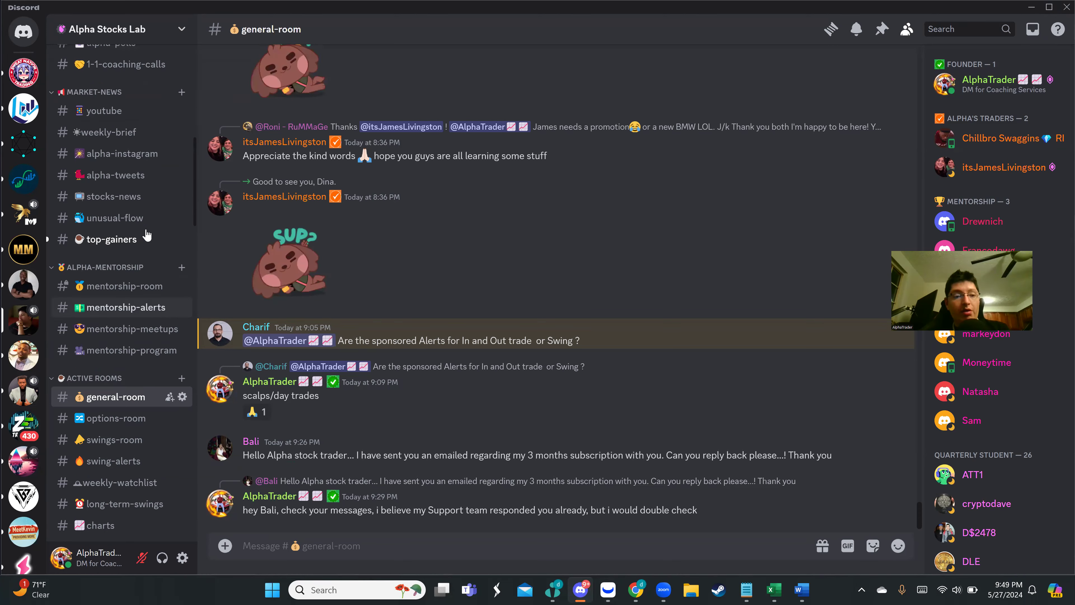
{"action": "scroll", "scroll_direction": "up", "scroll_amount": 3}
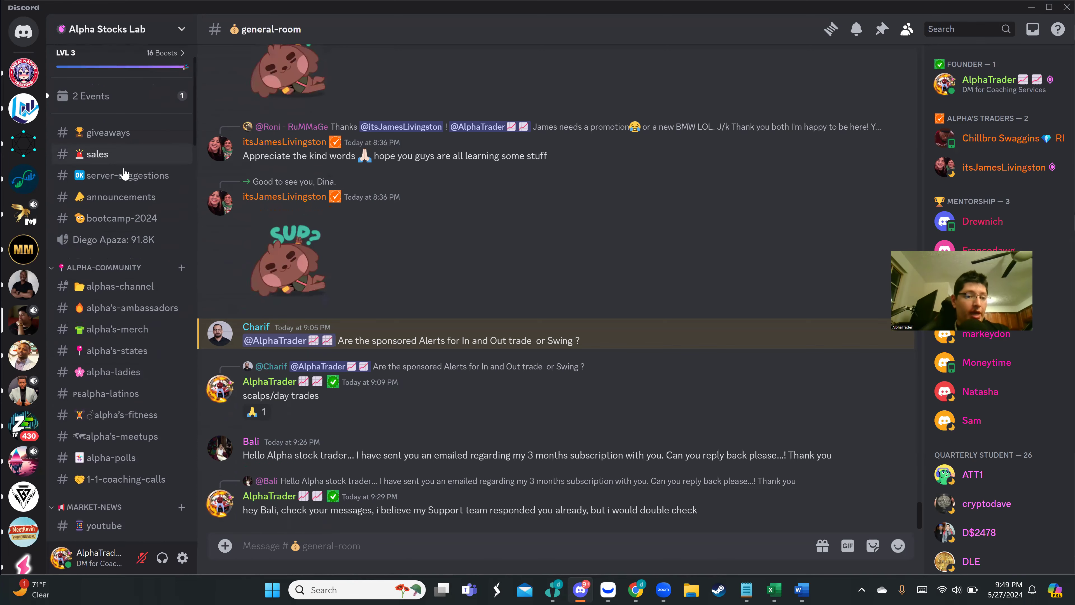
Step: Open the #sales channel showing the SUMR24 summer sale 10% off memberships post
{"action": "left_click", "coordinate": [98, 154]}
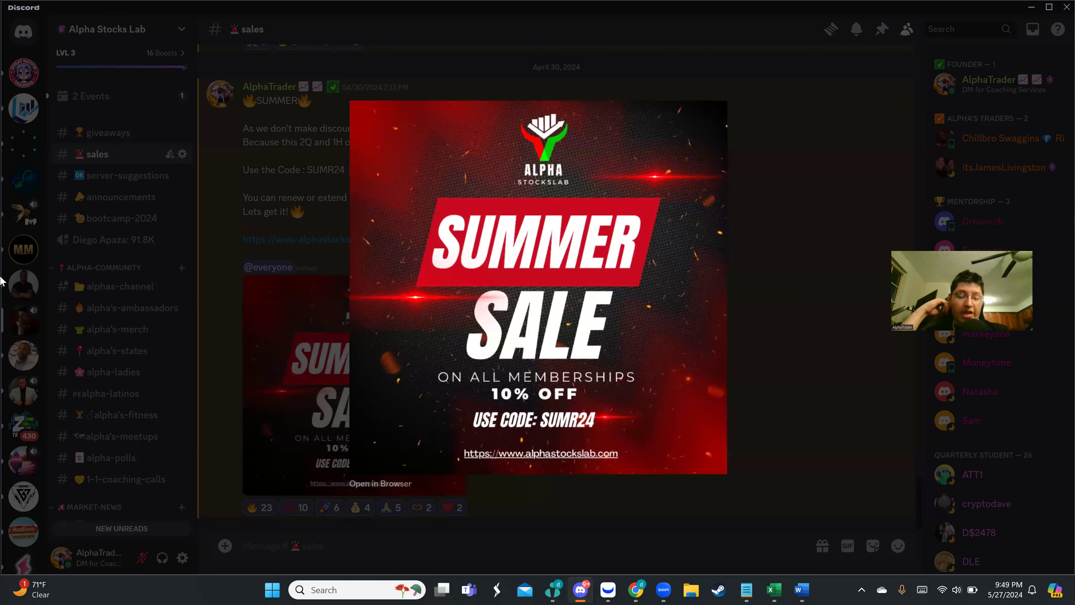
{"action": "mouse_move", "coordinate": [107, 339]}
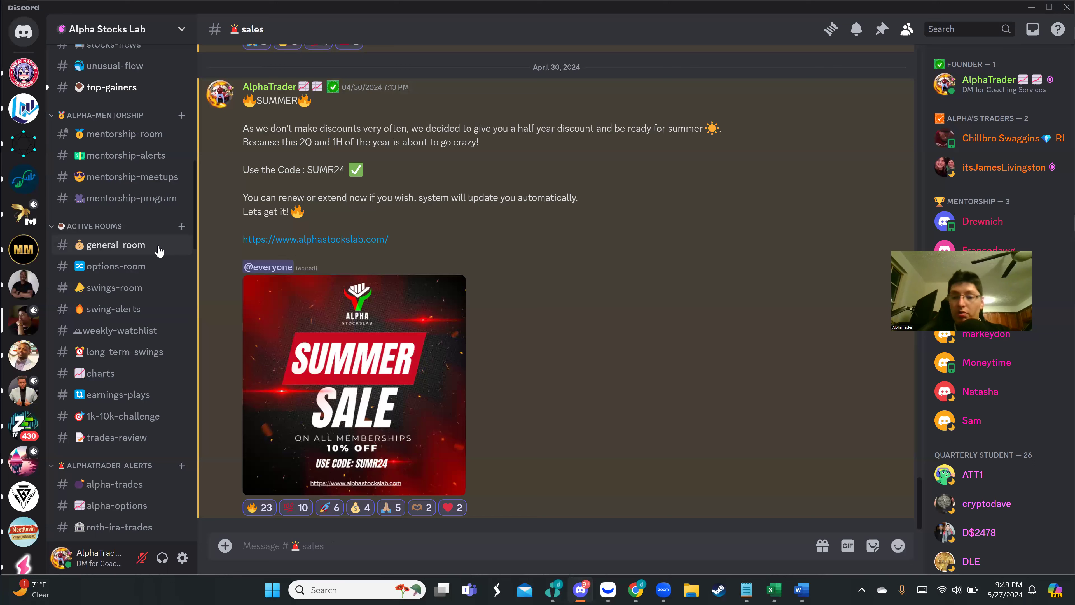
{"action": "mouse_move", "coordinate": [146, 272]}
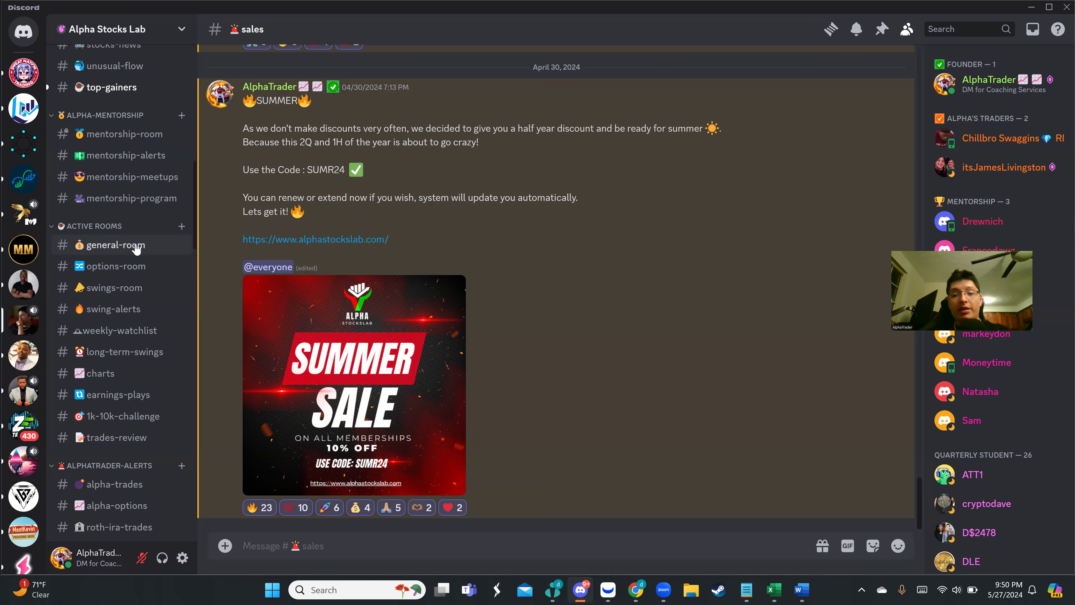
{"action": "mouse_move", "coordinate": [253, 284]}
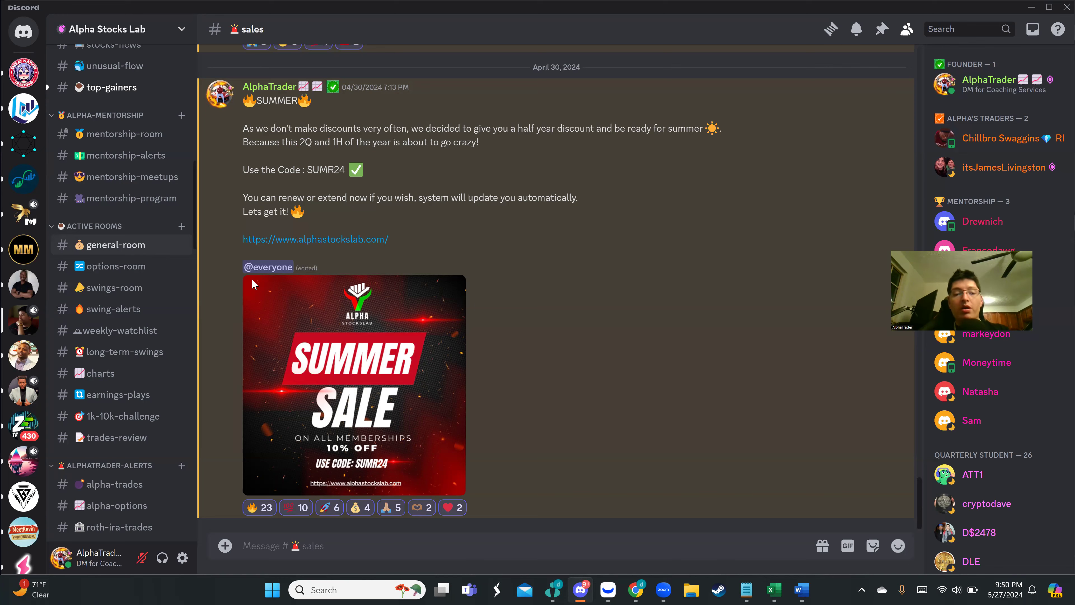
{"action": "scroll", "scroll_direction": "down", "scroll_amount": 3}
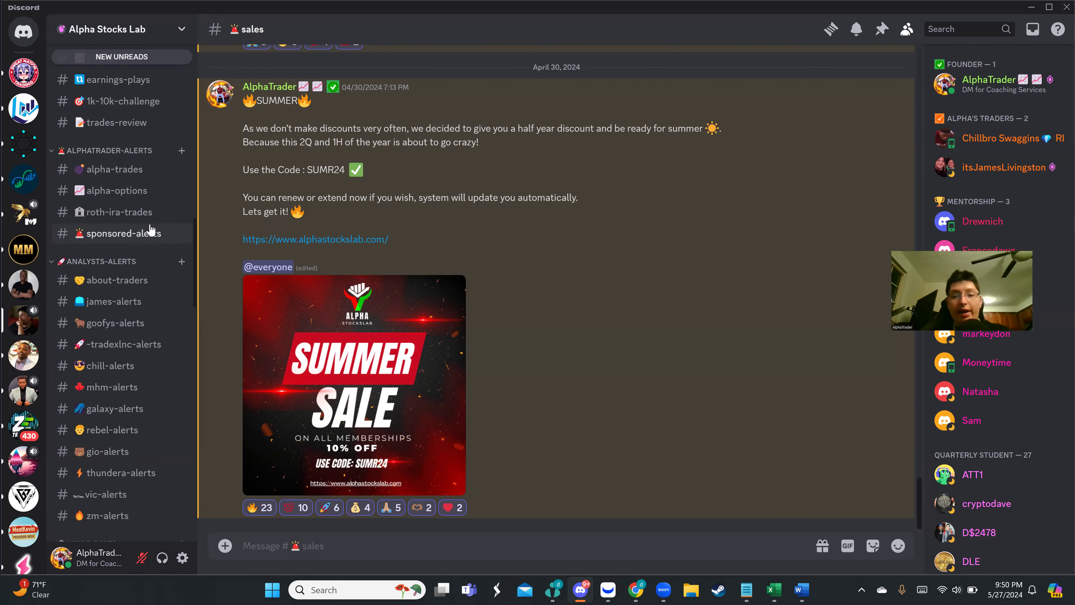
{"action": "mouse_move", "coordinate": [163, 248]}
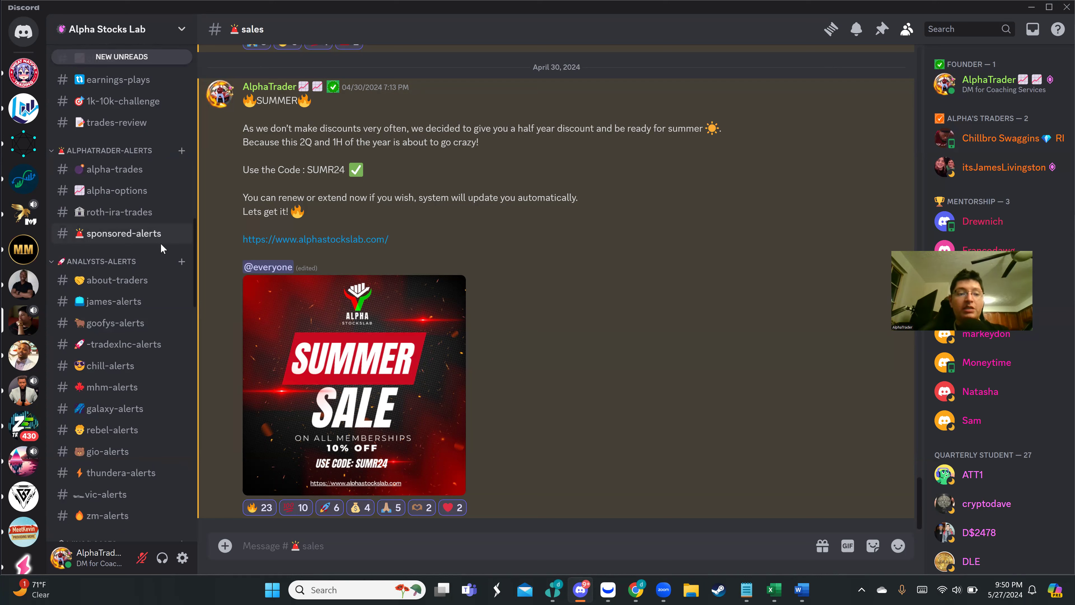